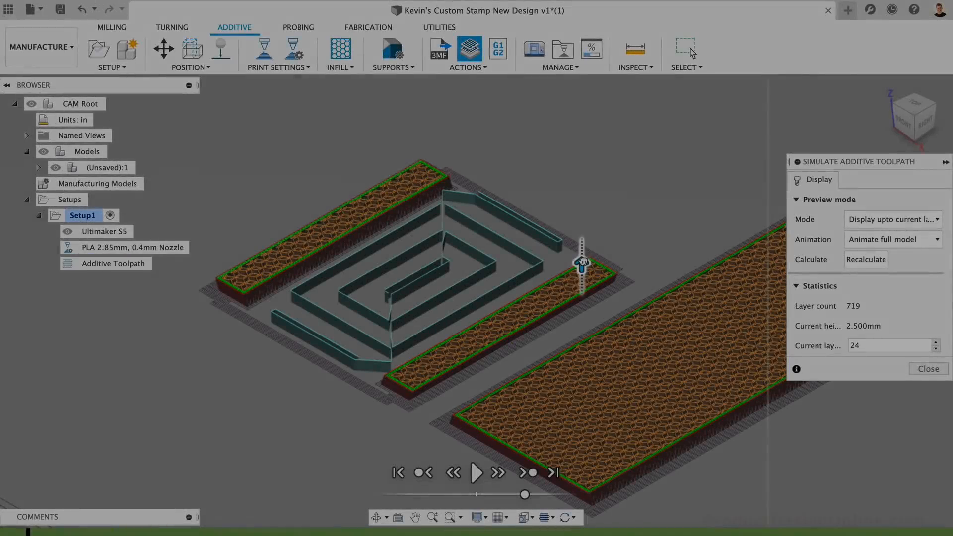
Generate the additive toolpath for Setup1 from its context menu.
left_click(221, 49)
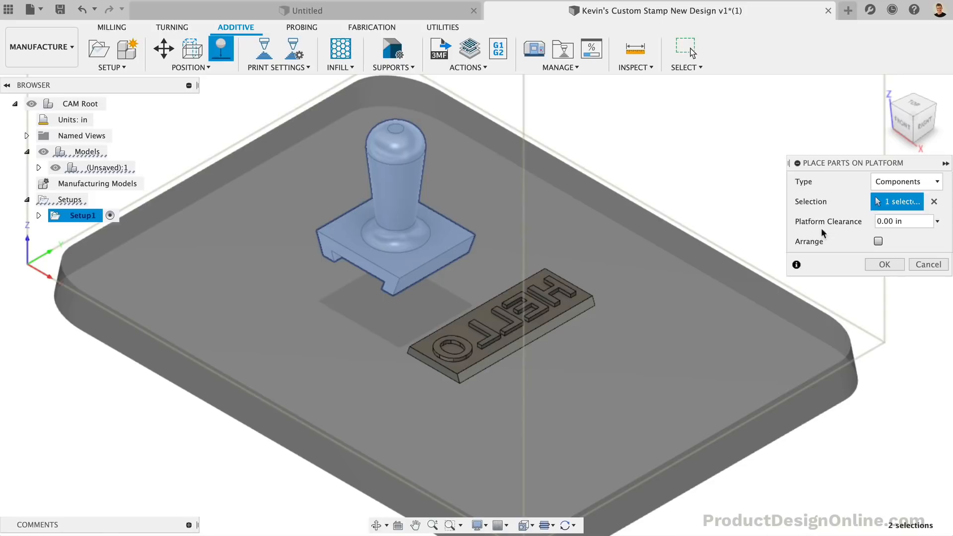
right_click(115, 262)
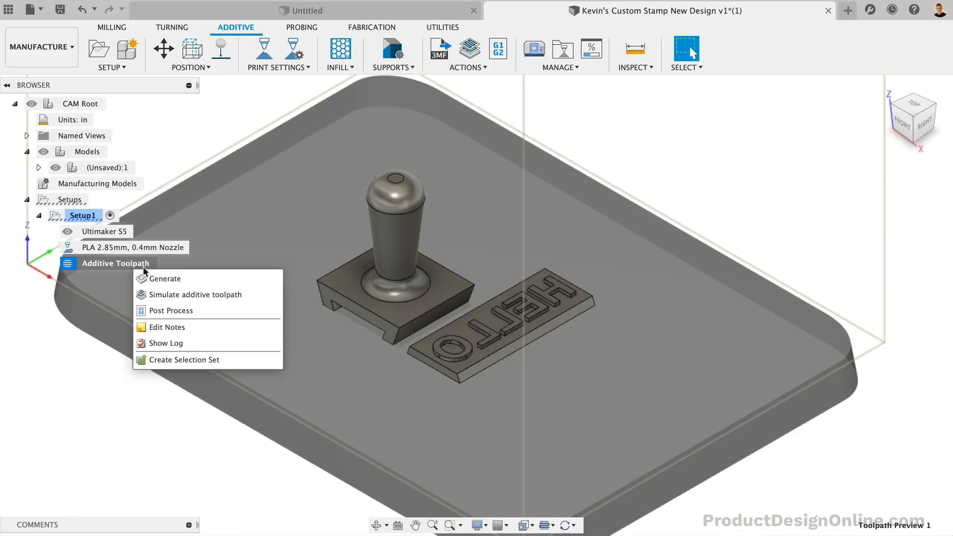
left_click(195, 294)
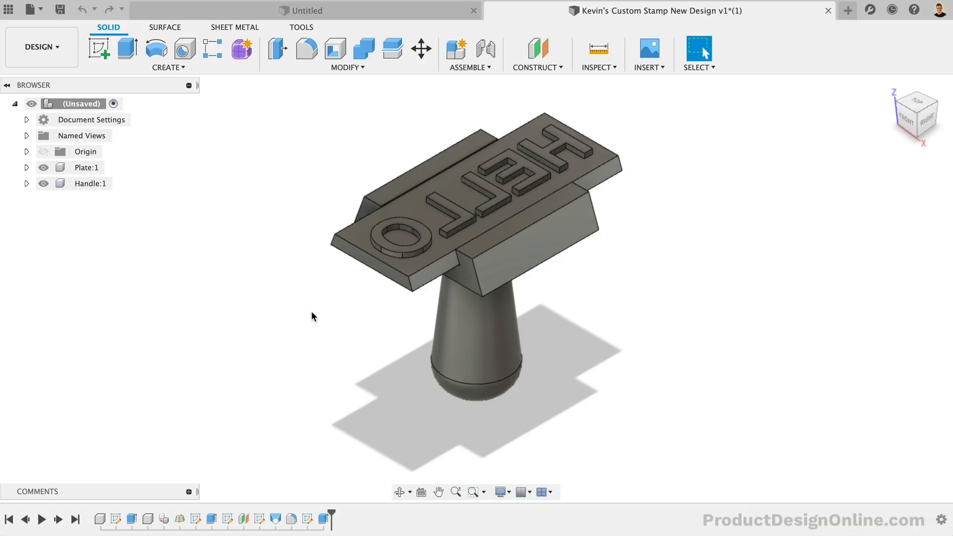
mouse_move(135, 116)
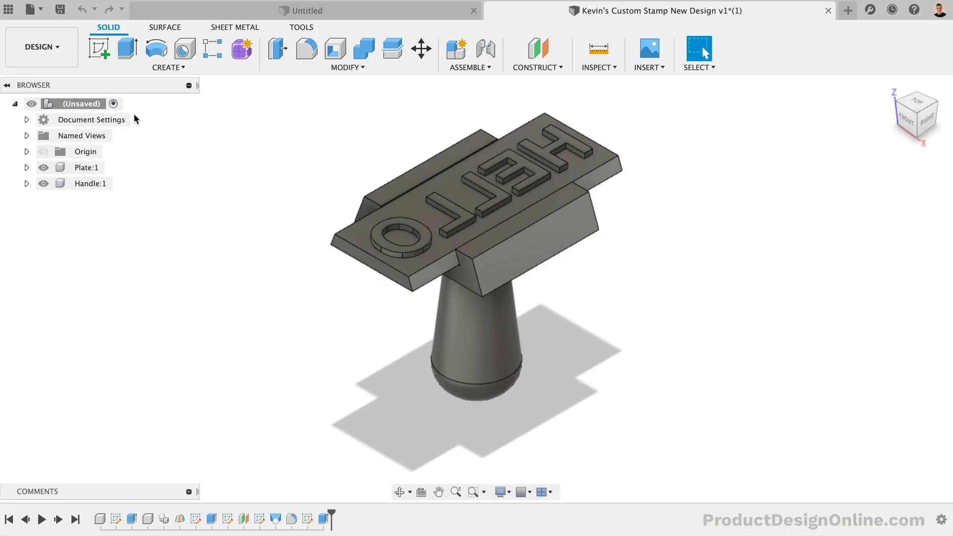
Begin switching the stamp design from Design to the Manufacture workspace.
left_click(39, 46)
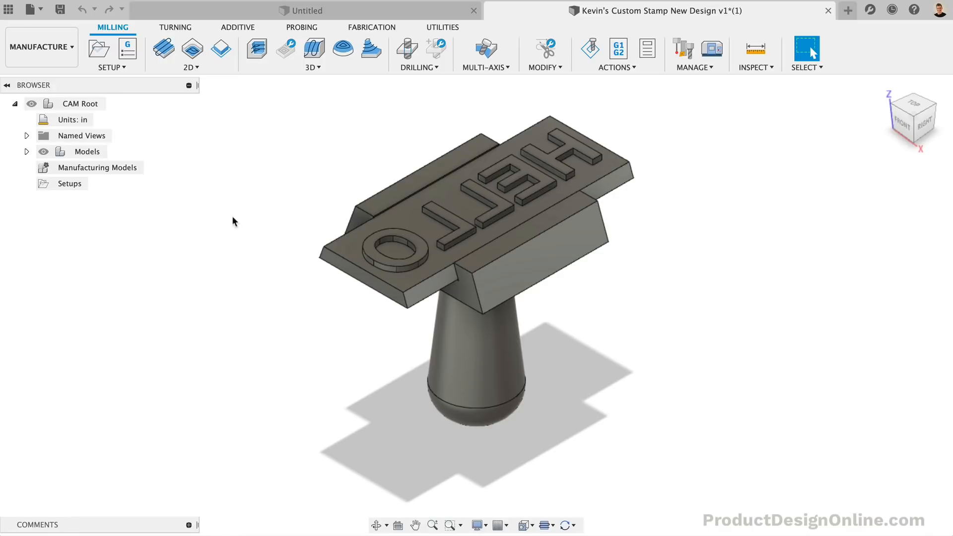
Show the Additive tab tools and start a new manufacturing setup.
left_click(236, 27)
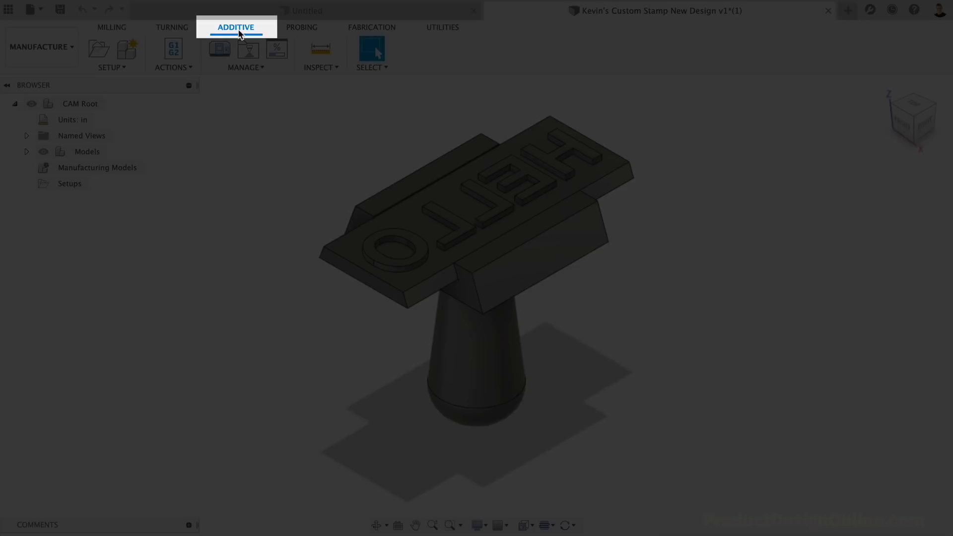
left_click(235, 27)
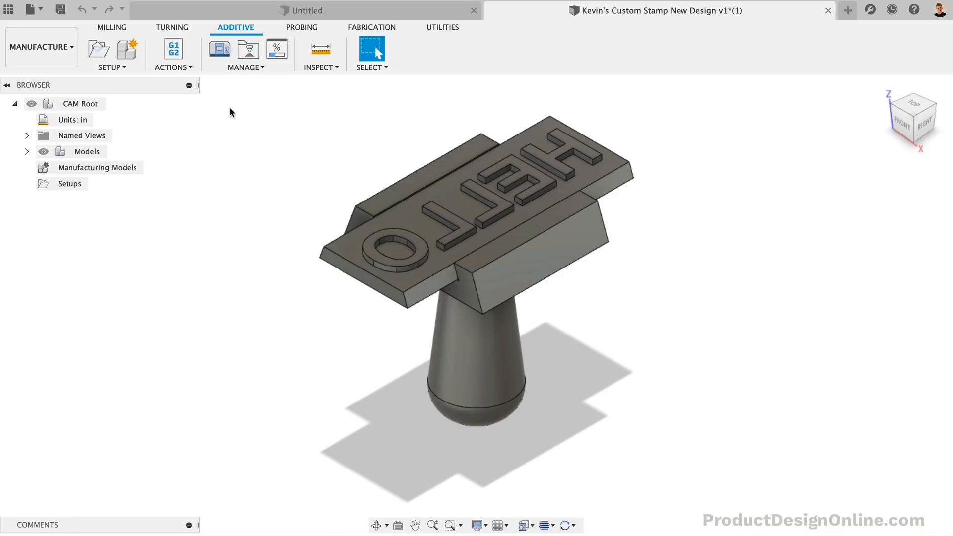
left_click(97, 48)
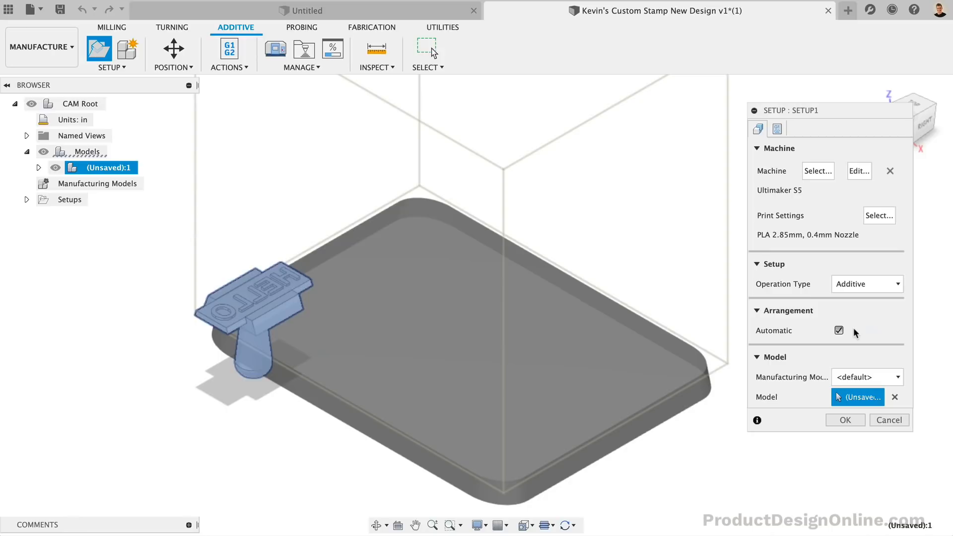
left_click(844, 419)
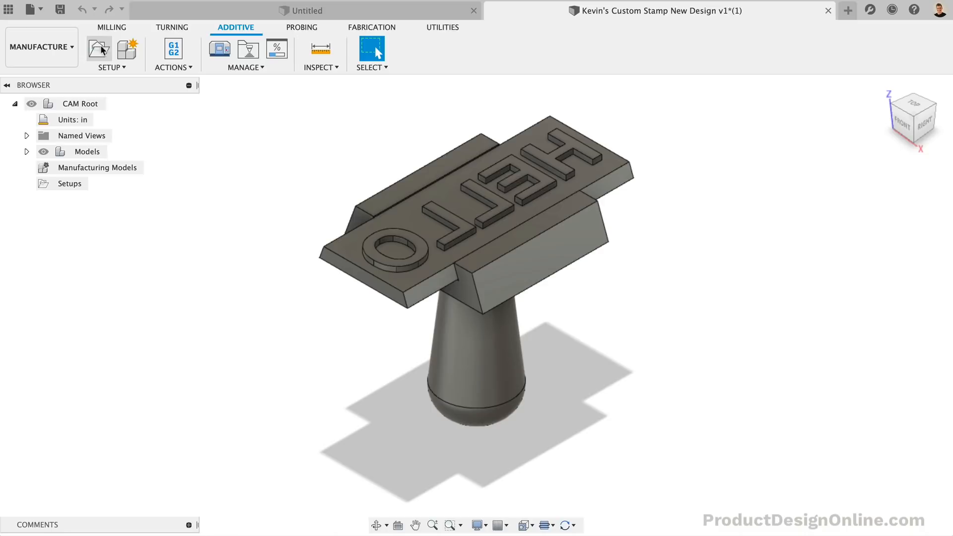
Create a new setup with Additive operation type and open the Machine Library.
left_click(98, 48)
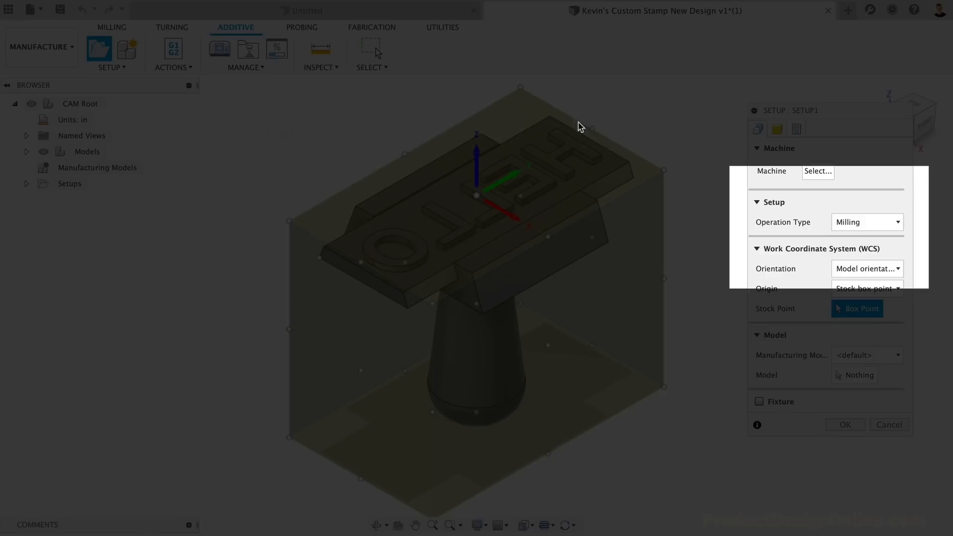
left_click(865, 222)
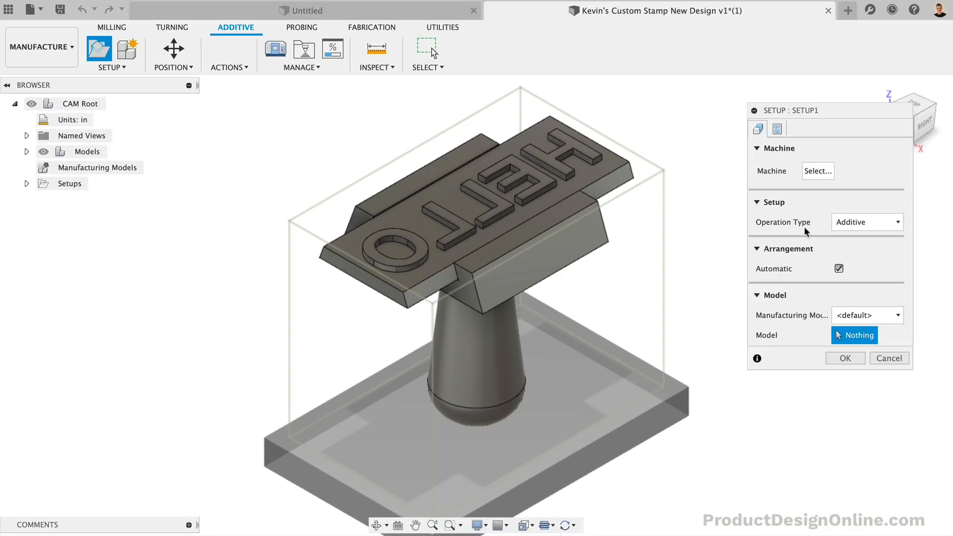
mouse_move(814, 220)
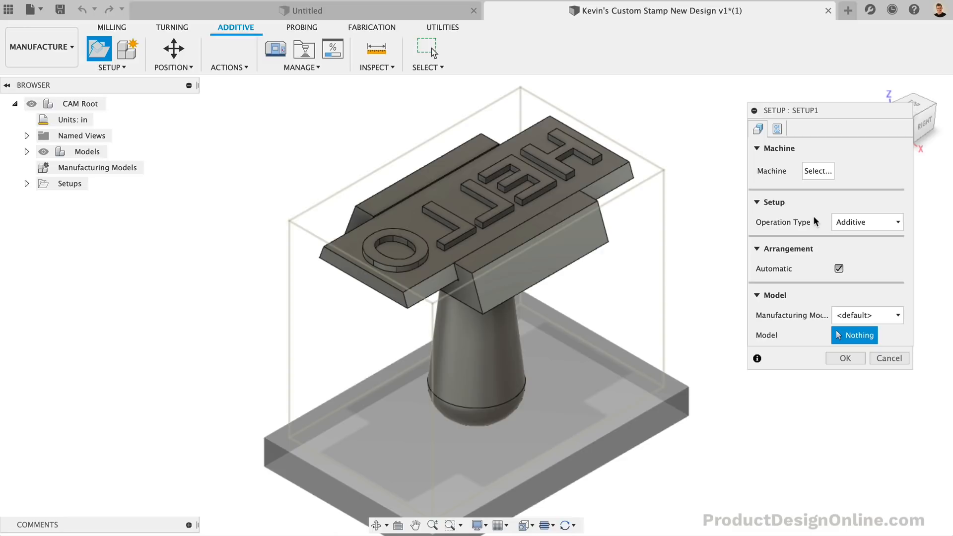
left_click(817, 170)
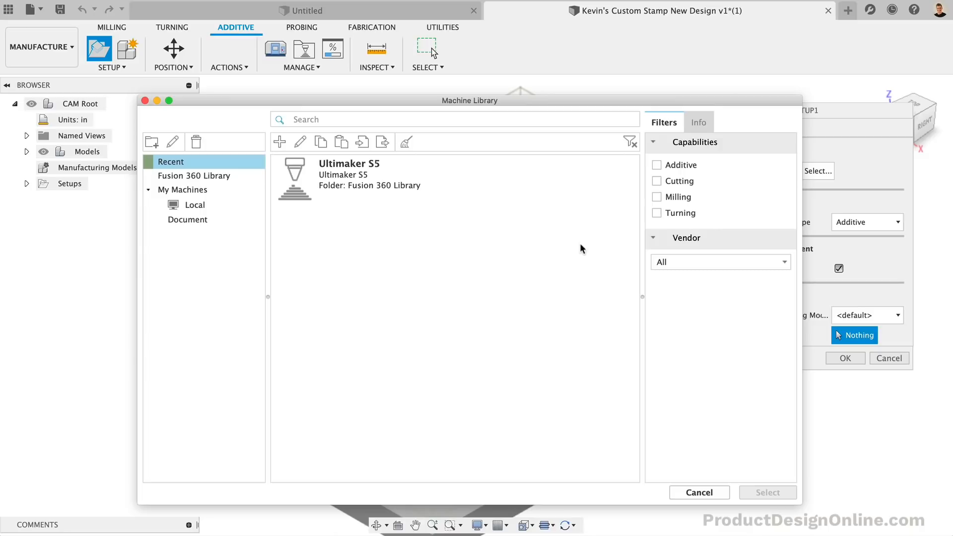
Select the Ultimaker S5 printer from the Fusion 360 Library.
left_click(194, 176)
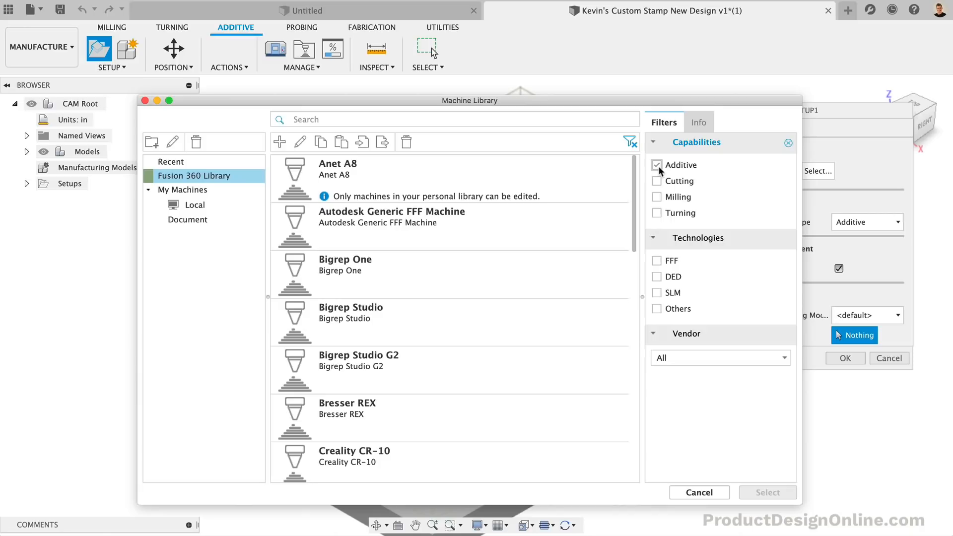
scroll("down", 3)
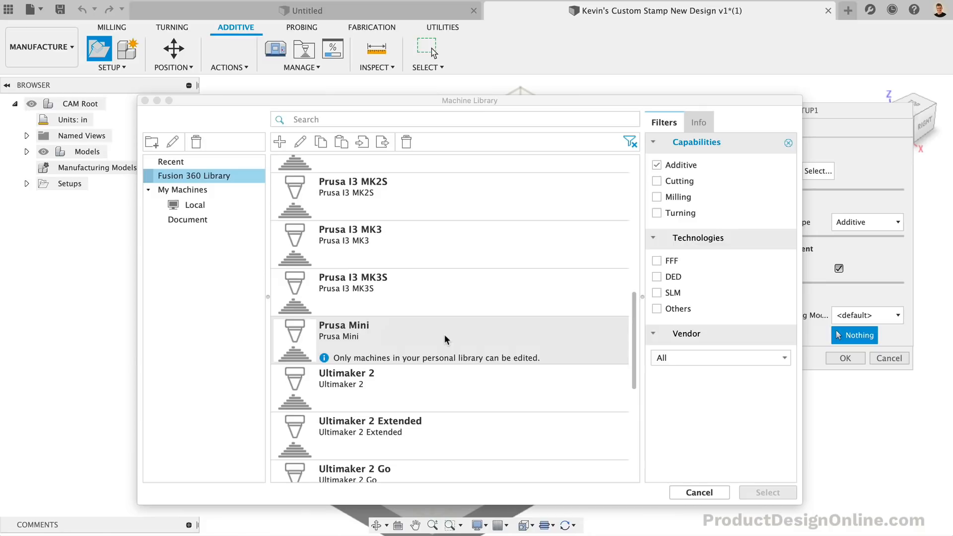
scroll("down", 3)
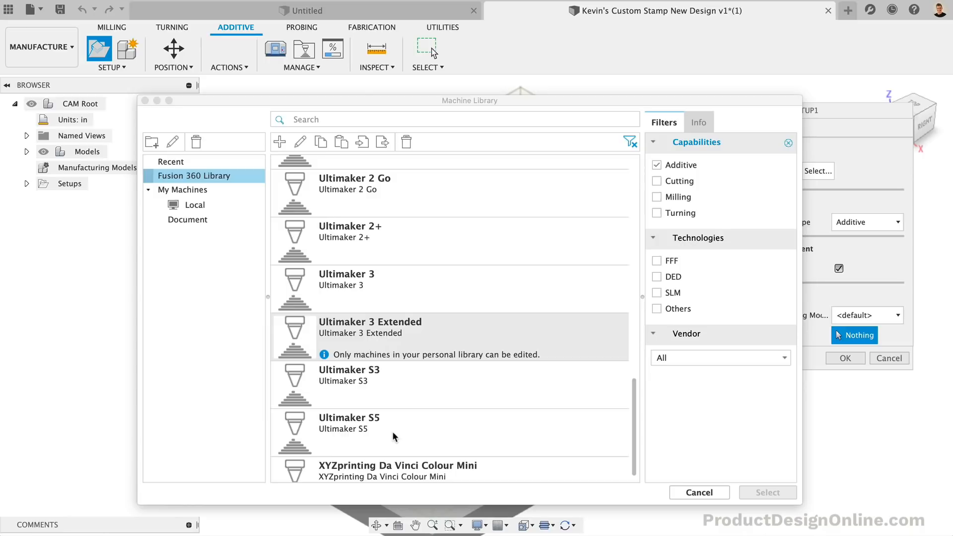
left_click(766, 492)
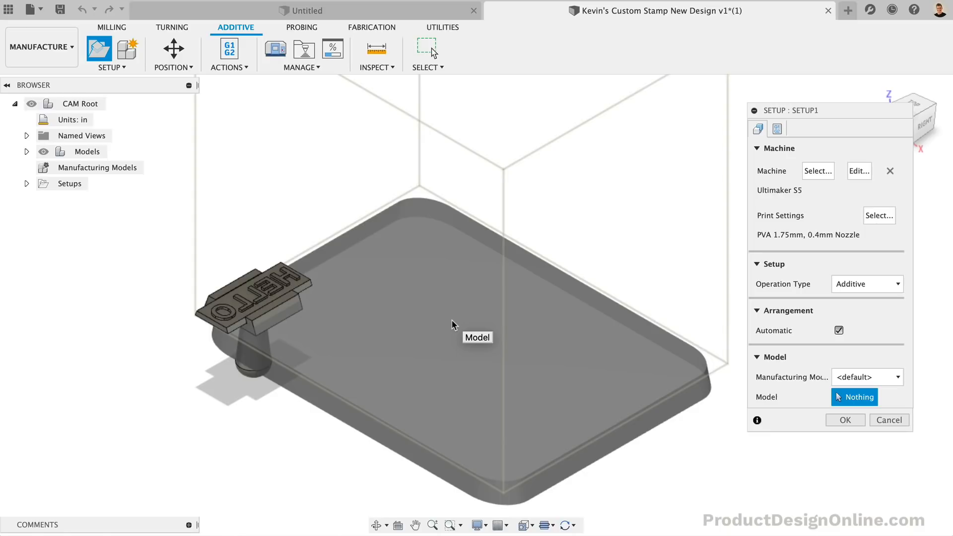
Copy the PLA 2.85mm, 0.4mm Nozzle print setting into the Local library.
left_click(878, 215)
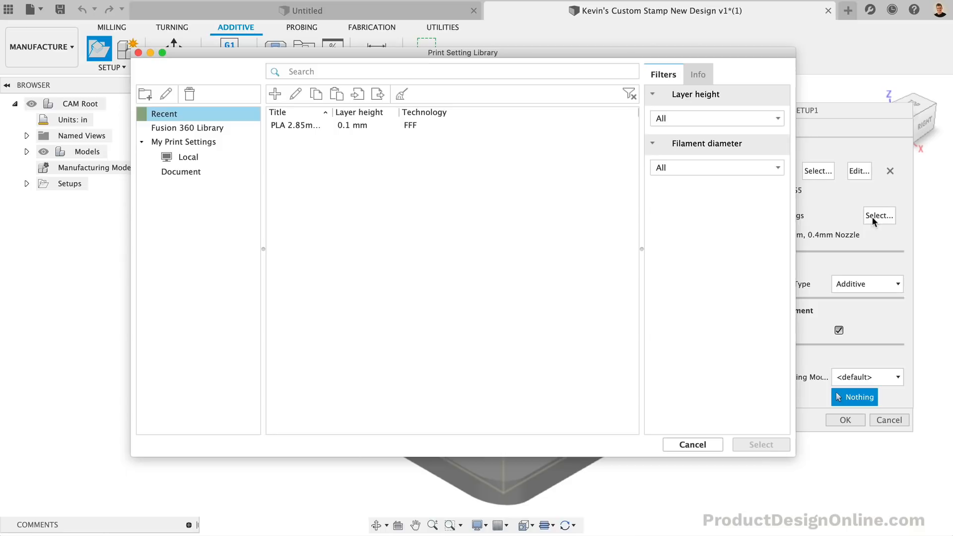
left_click(187, 127)
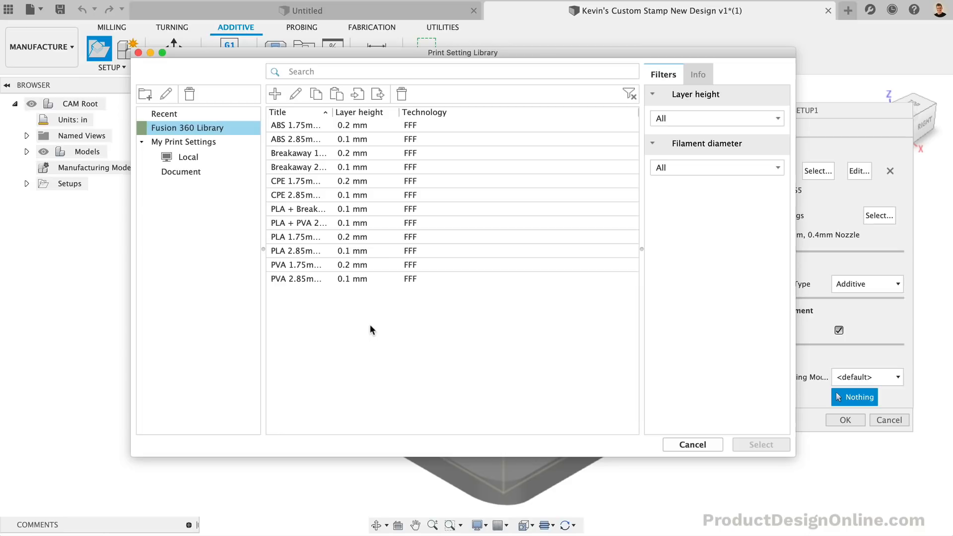
left_click(296, 250)
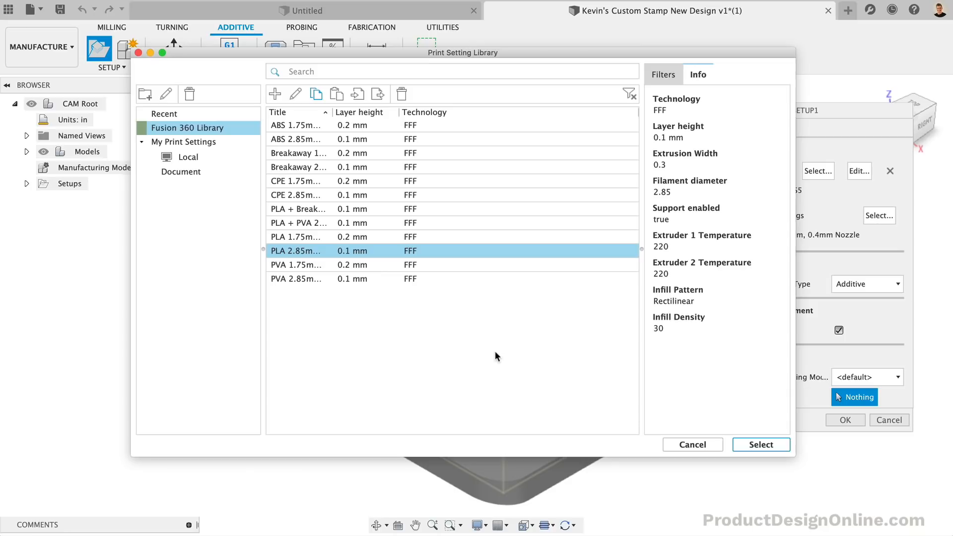
mouse_move(307, 180)
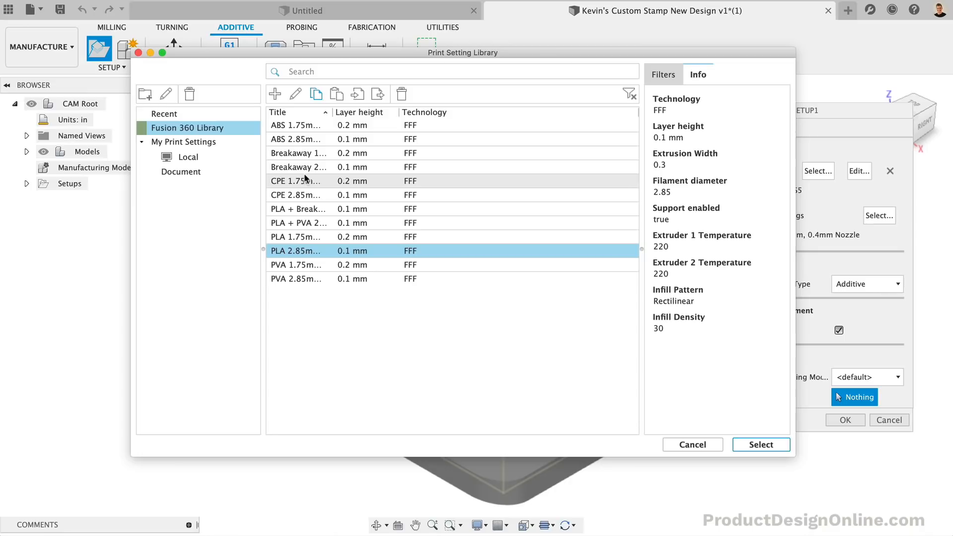
left_click(188, 157)
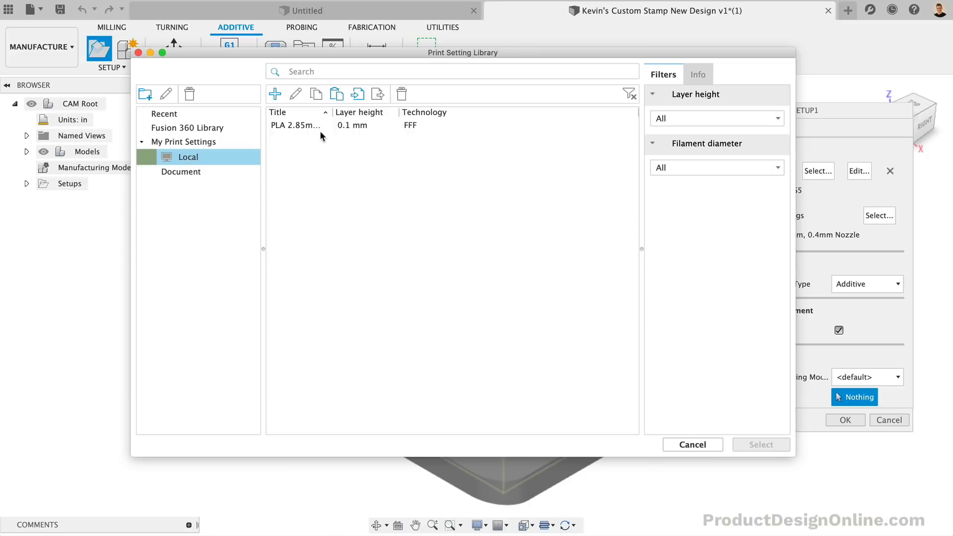
mouse_move(145, 94)
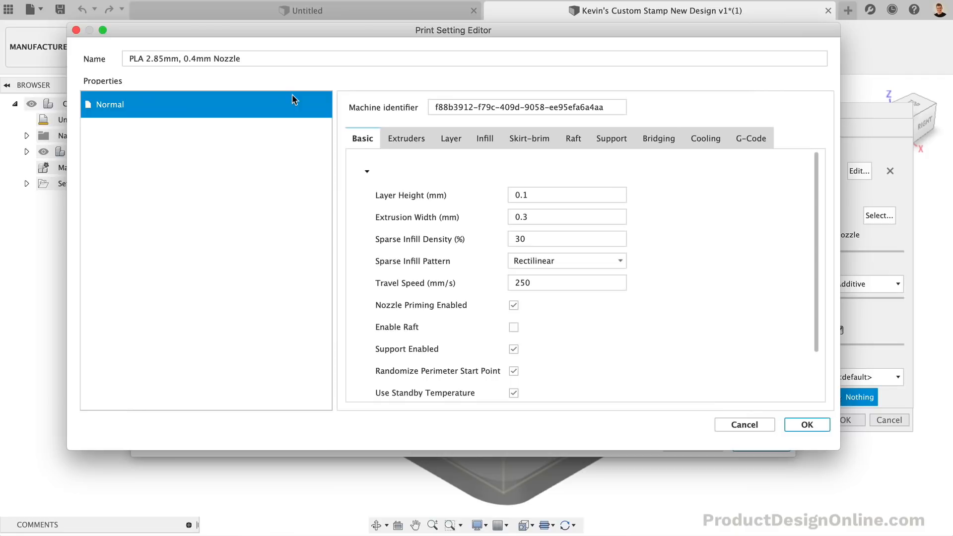
mouse_move(701, 371)
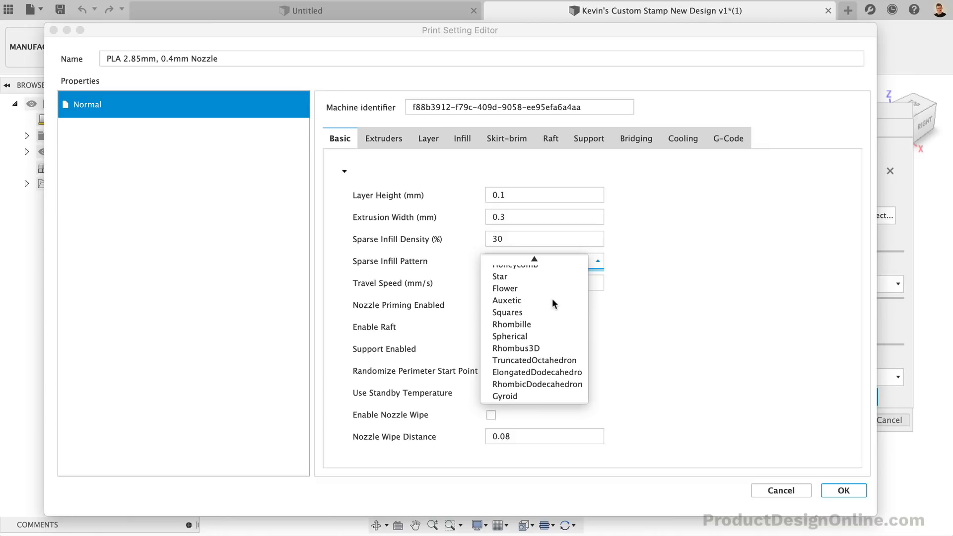
Review PLA 2.85mm extruder values: 220 °C, 2.85 mm filament, Rectilinear infill kept.
scroll("up", 3)
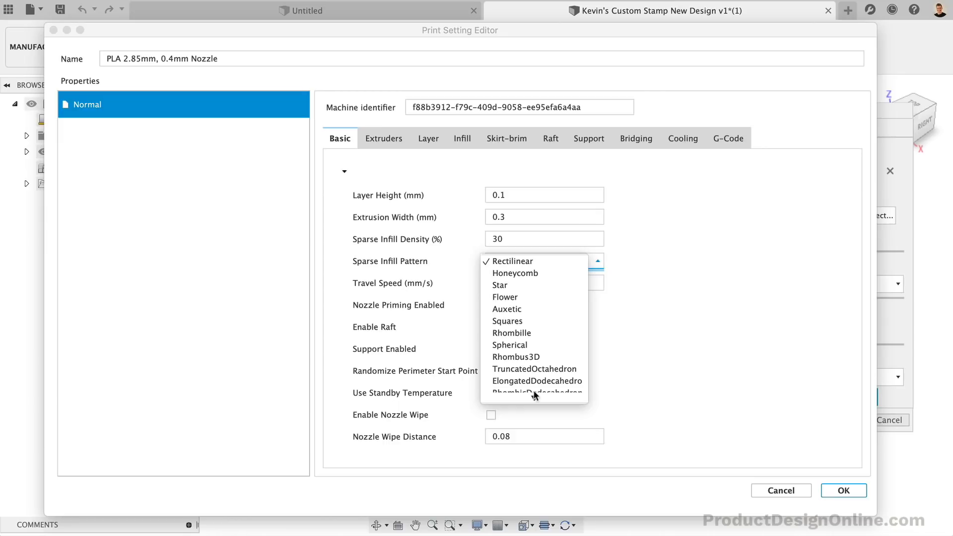
mouse_move(626, 348)
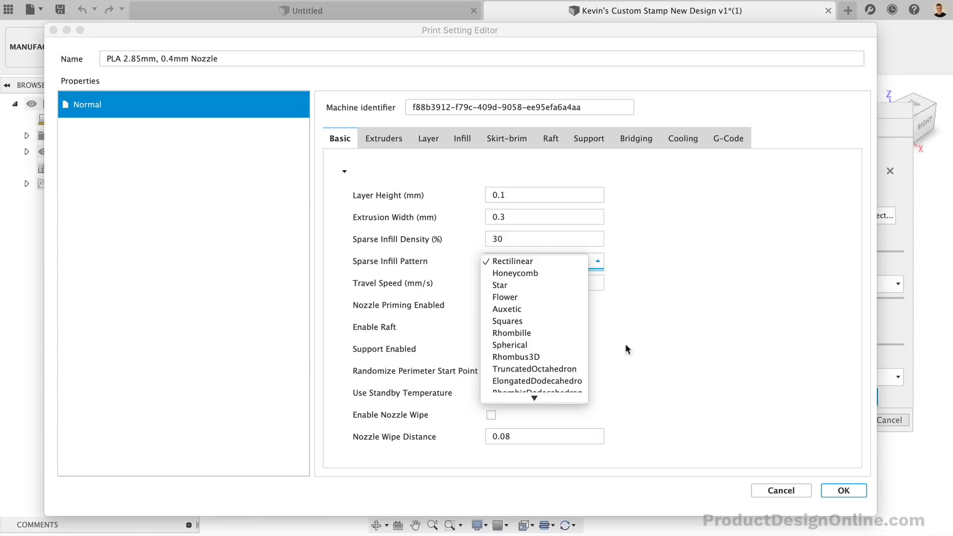
left_click(384, 138)
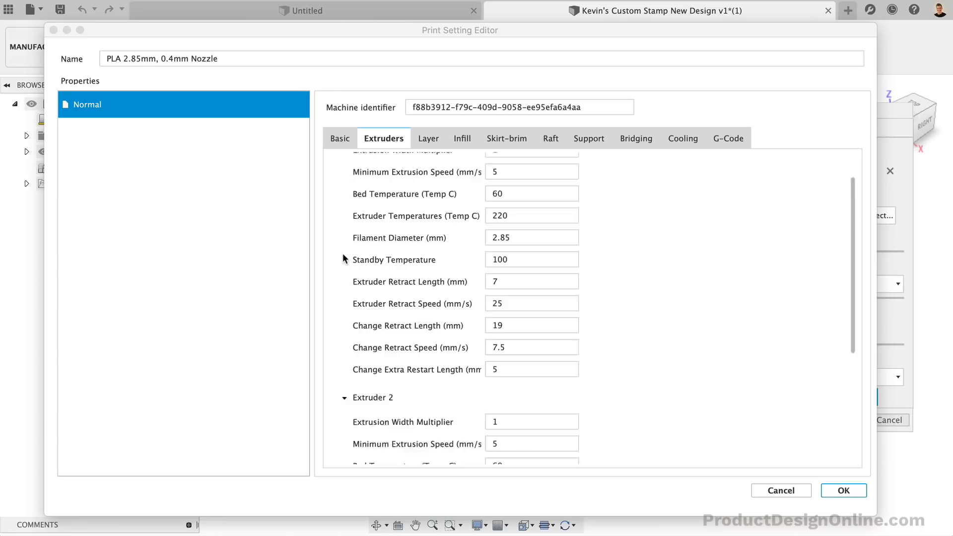
scroll("down", 3)
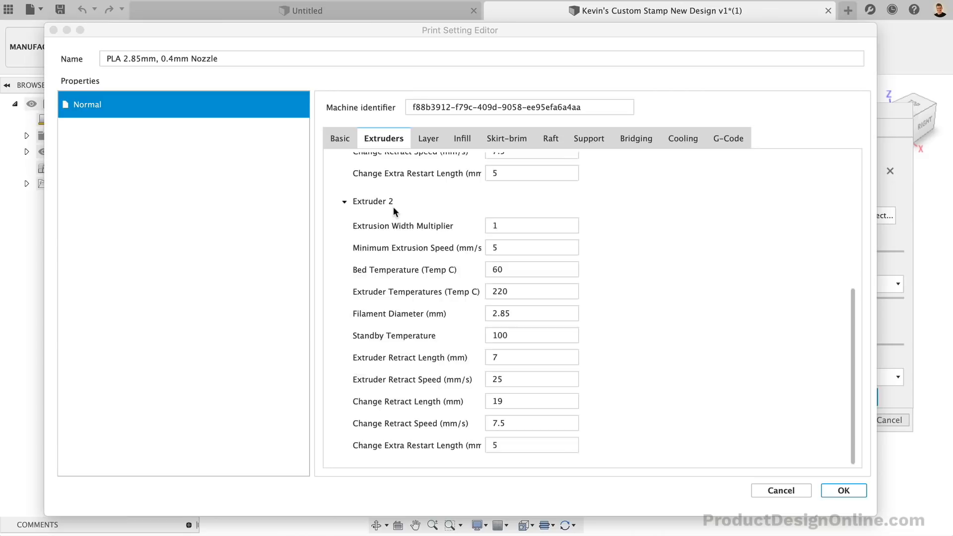
scroll("up", 3)
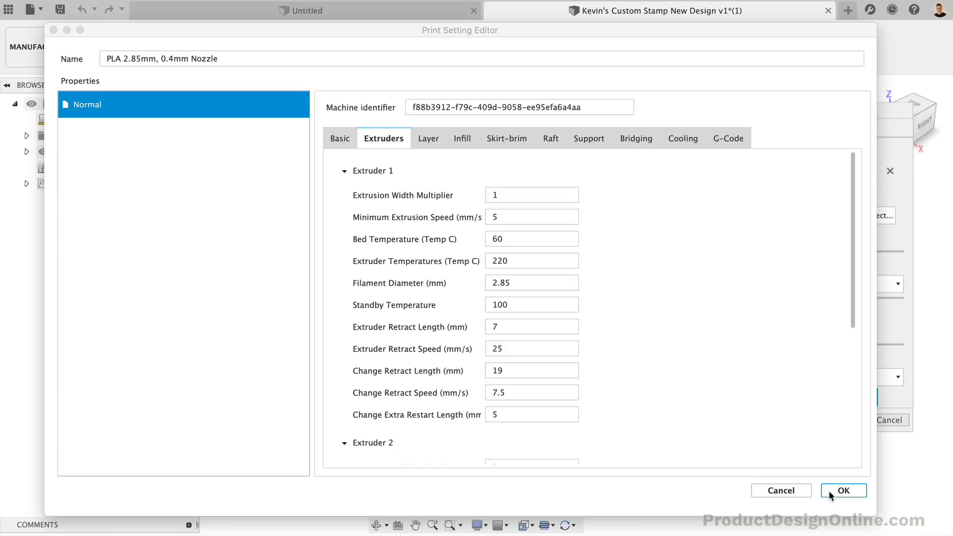
Apply the local PLA 2.85mm setting to the setup and expand the models list.
left_click(842, 490)
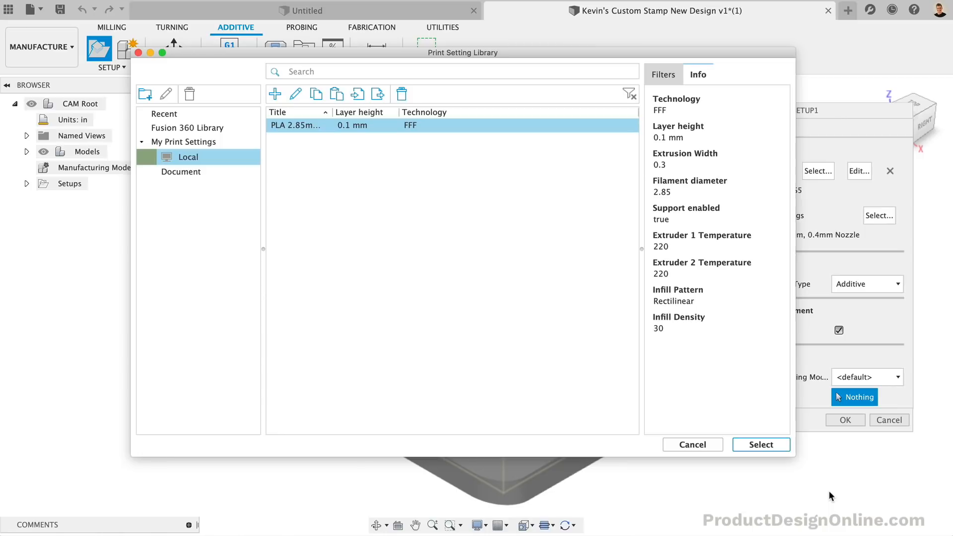
mouse_move(760, 444)
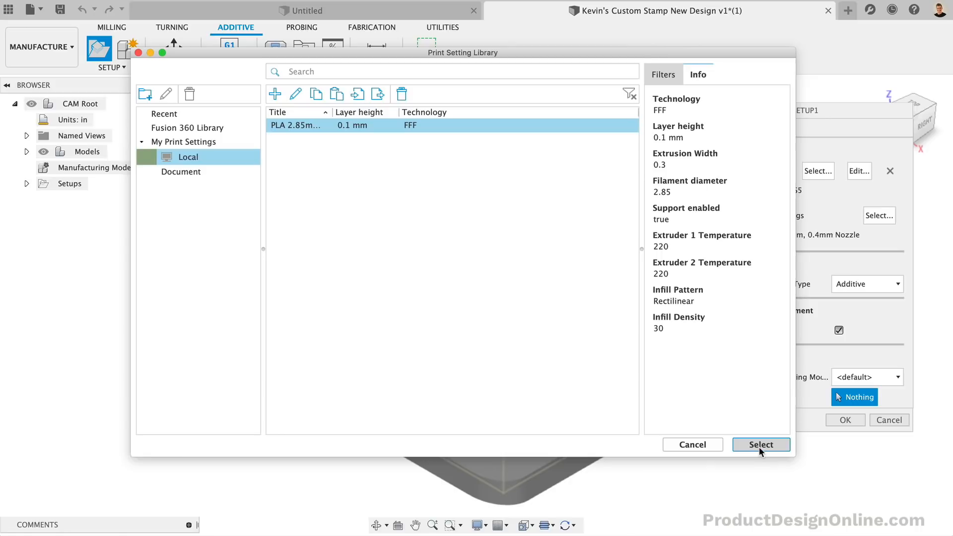
left_click(760, 444)
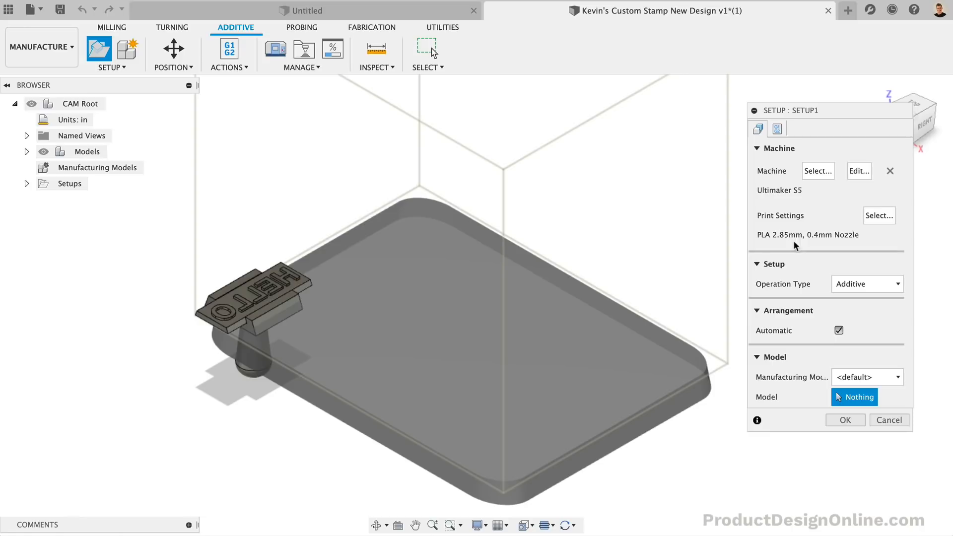
mouse_move(27, 150)
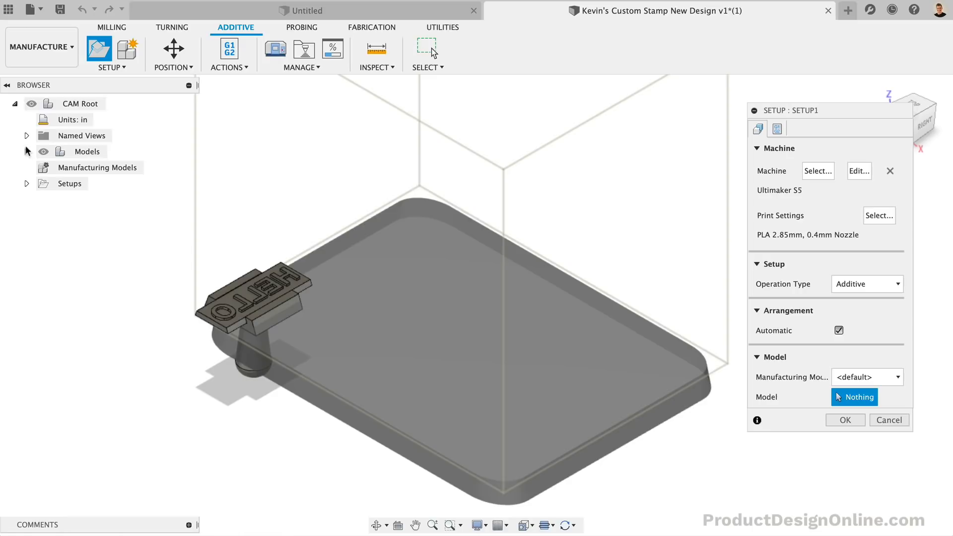
left_click(255, 298)
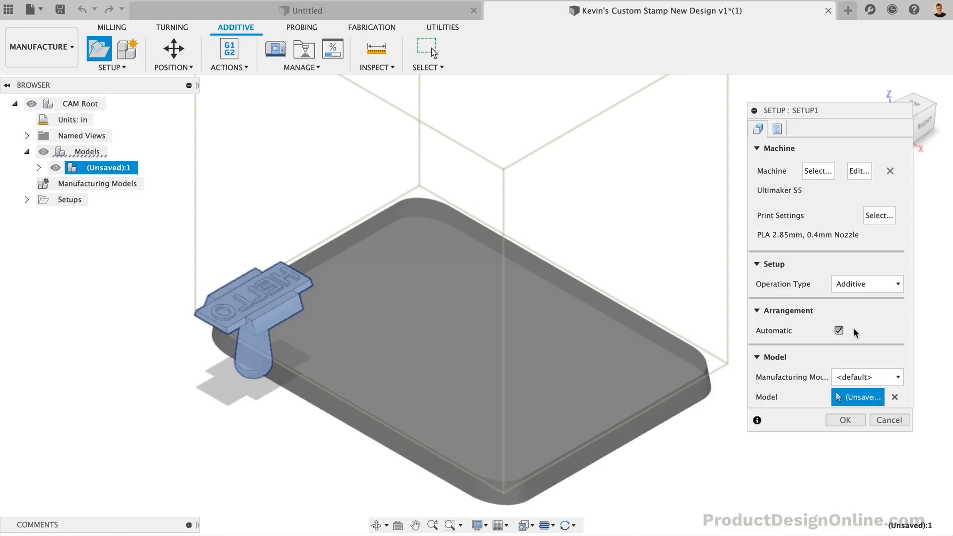
Create Setup1, zoom in on the platform, and open the Position dropdown.
left_click(844, 420)
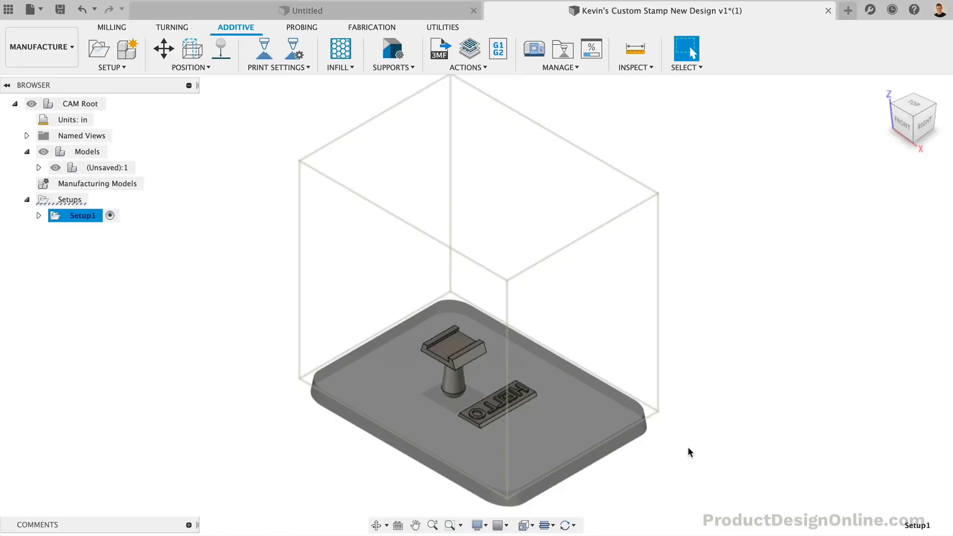
scroll("up", 3)
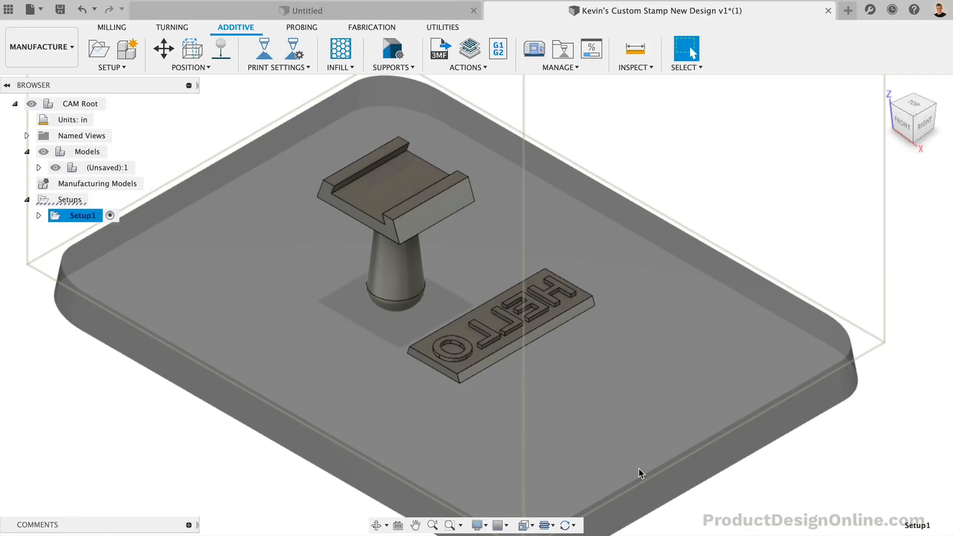
left_click(190, 53)
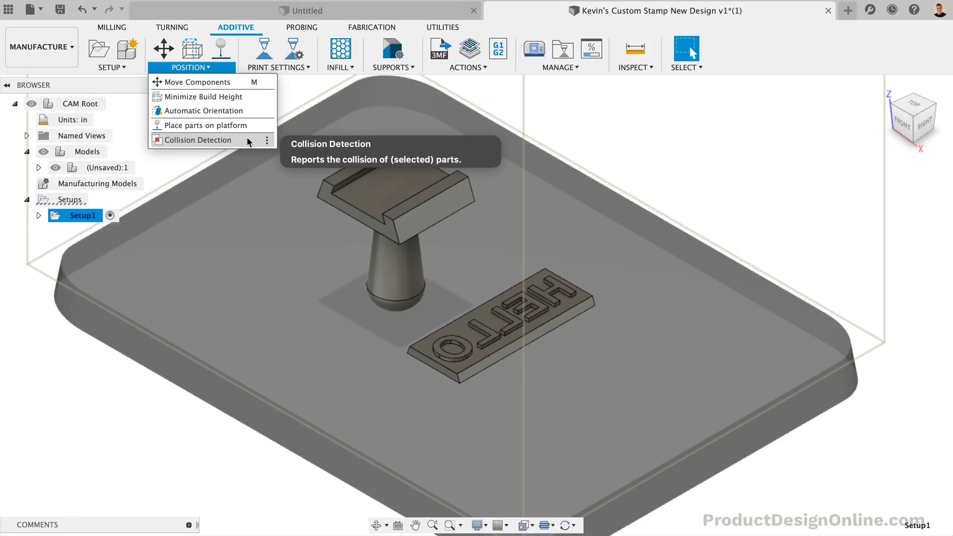
Rotate the handle 180° about X and place it flat on the platform.
left_click(198, 82)
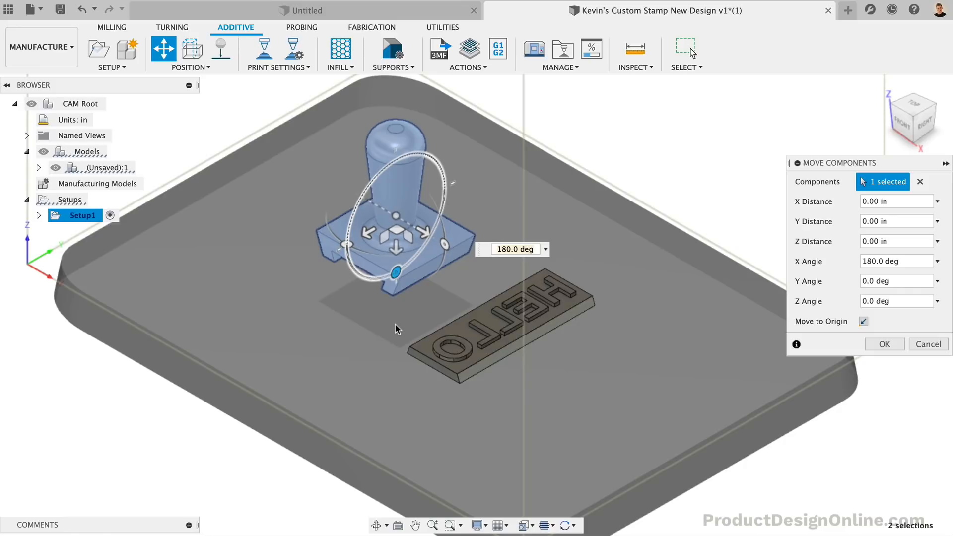
left_click(882, 344)
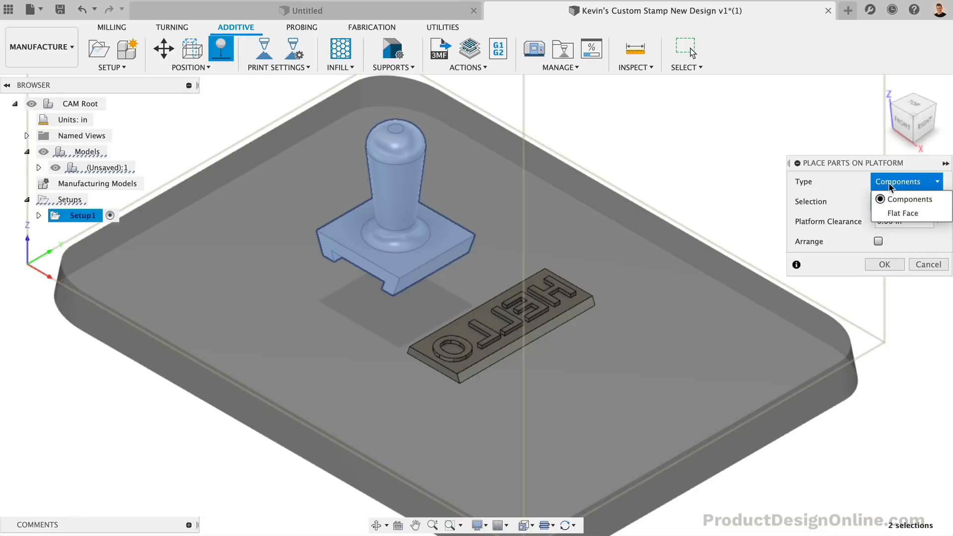
left_click(903, 213)
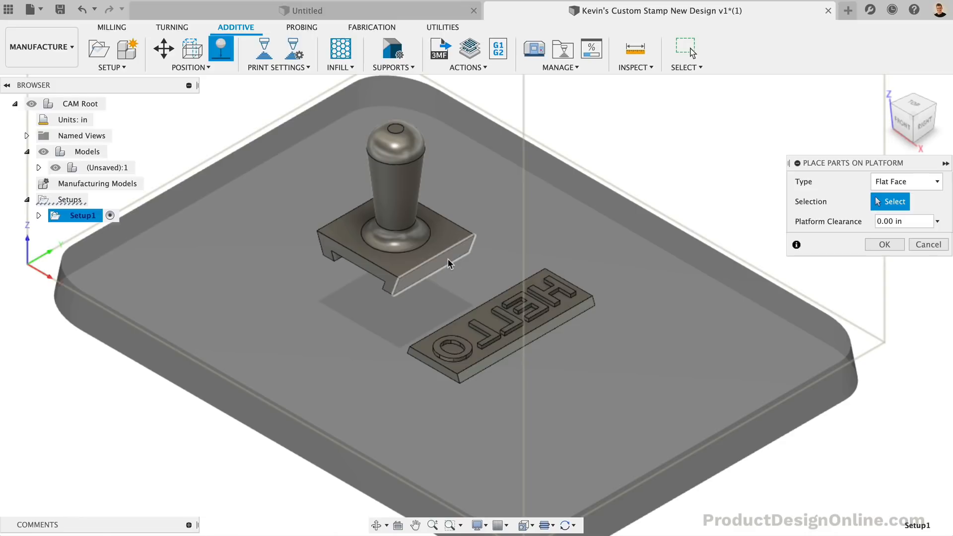
left_click(382, 200)
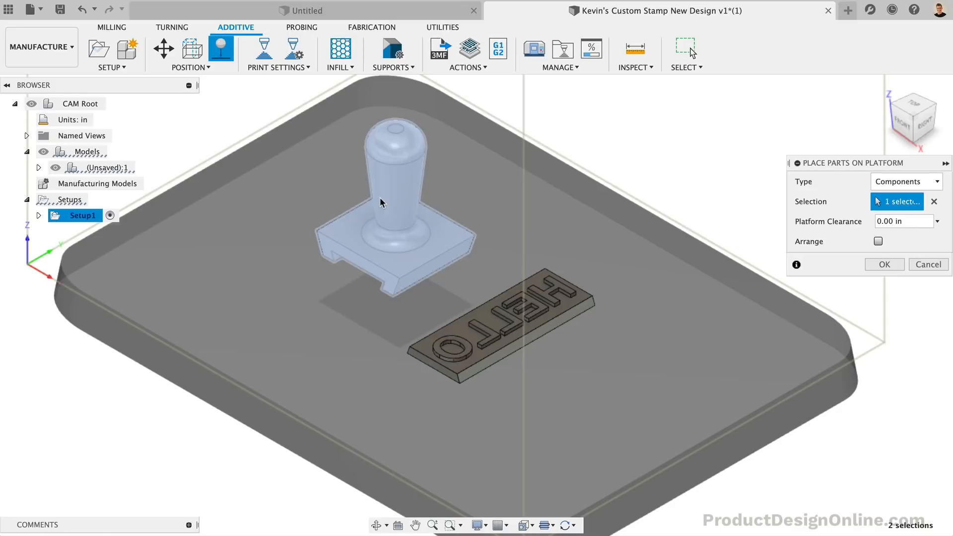
left_click(884, 263)
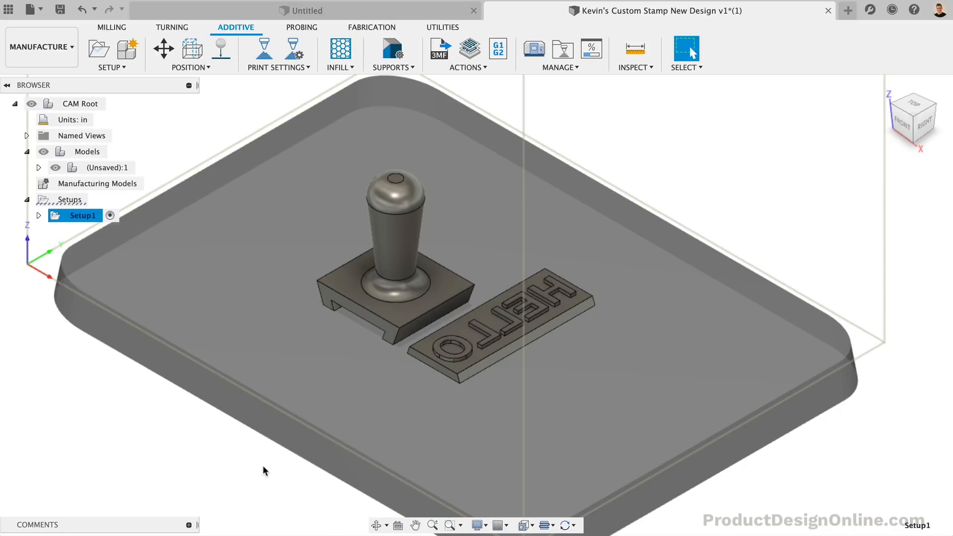
mouse_move(235, 297)
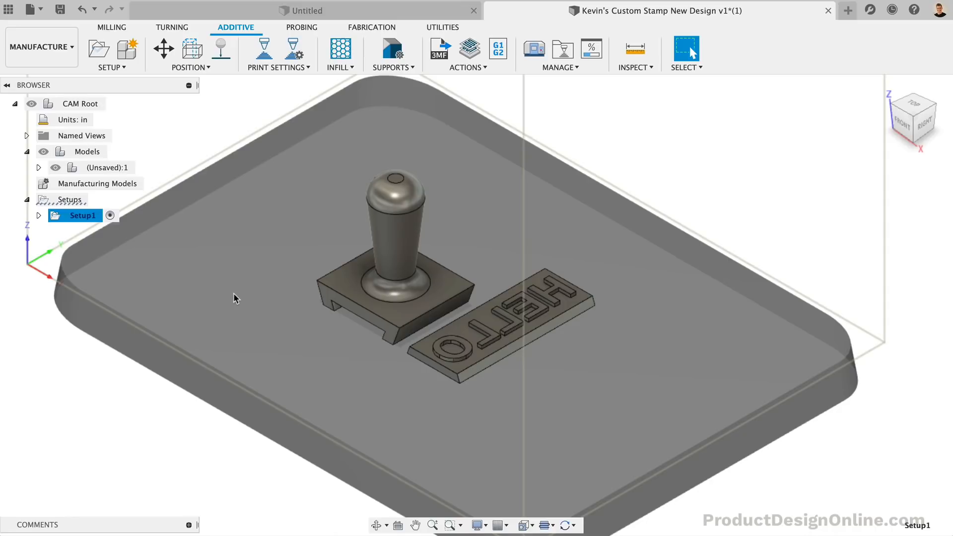
Generate the additive toolpath and expand Setup1 to watch it reach 99.3%.
left_click(468, 54)
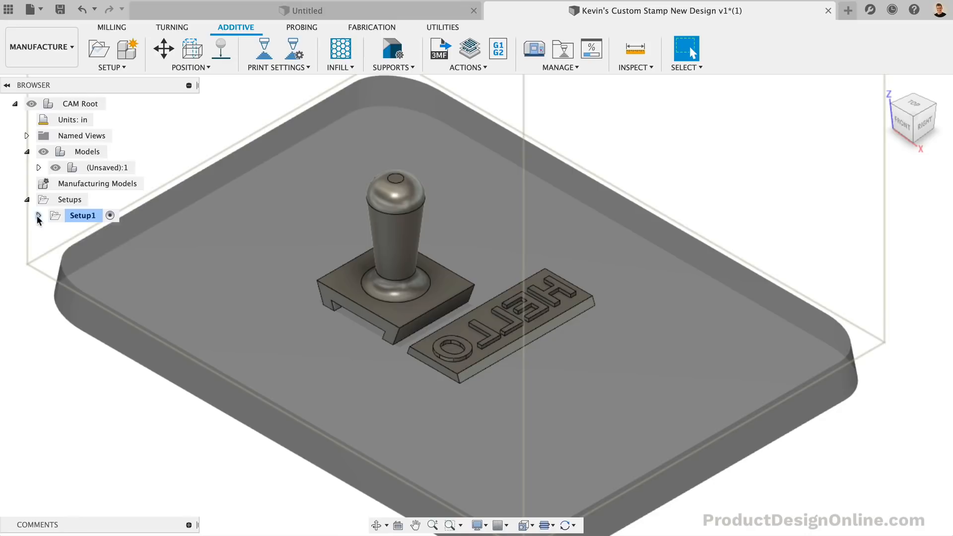
left_click(38, 215)
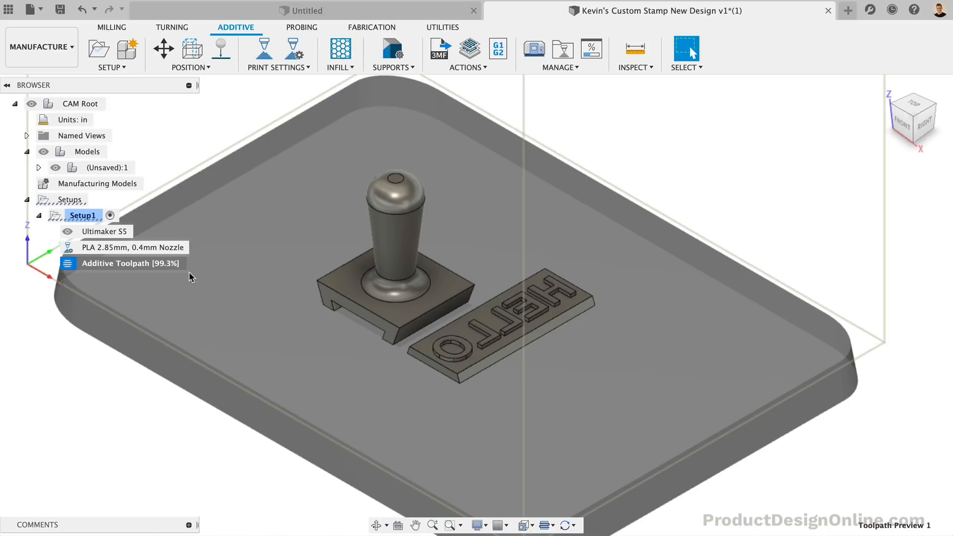
right_click(115, 263)
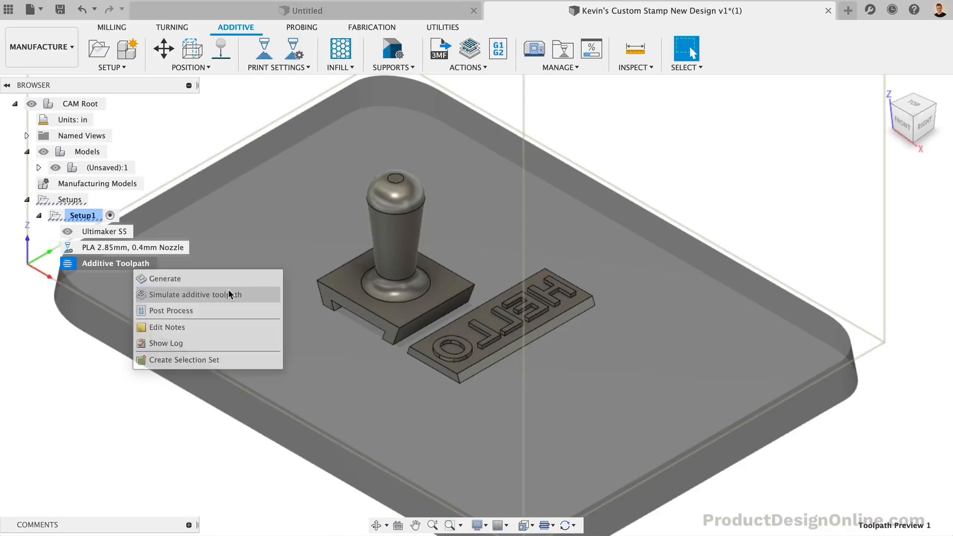
left_click(195, 295)
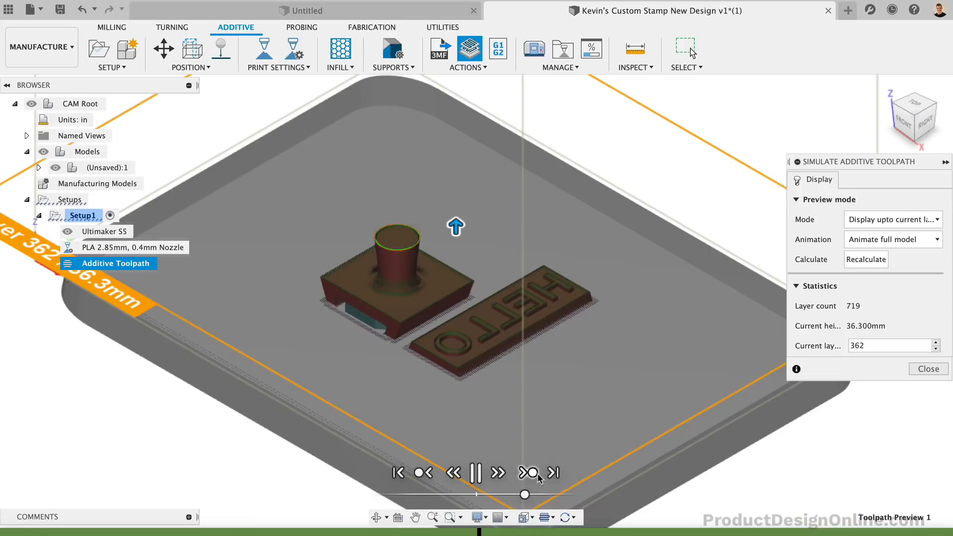
left_click(928, 368)
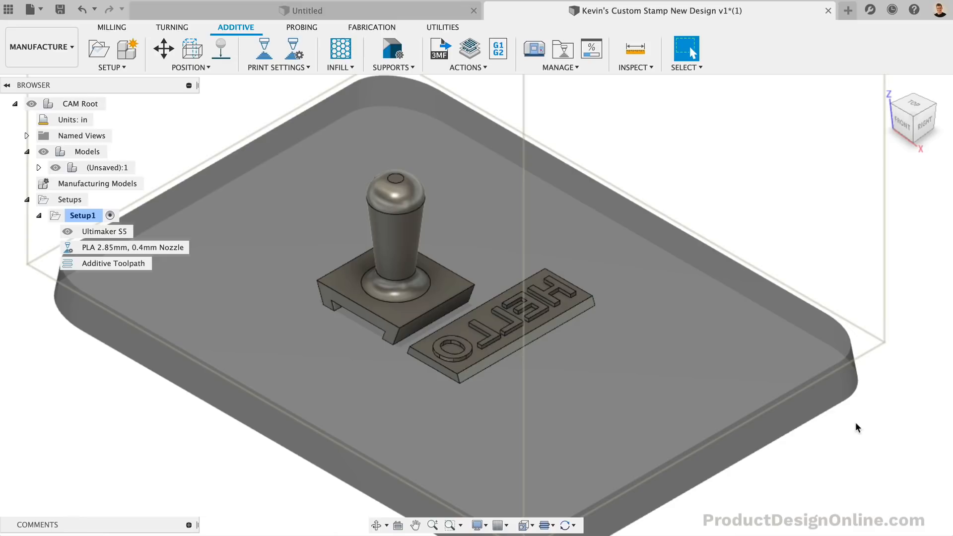
Set the post source to Generic Posts and browse the online Post Library's additive posts.
left_click(498, 48)
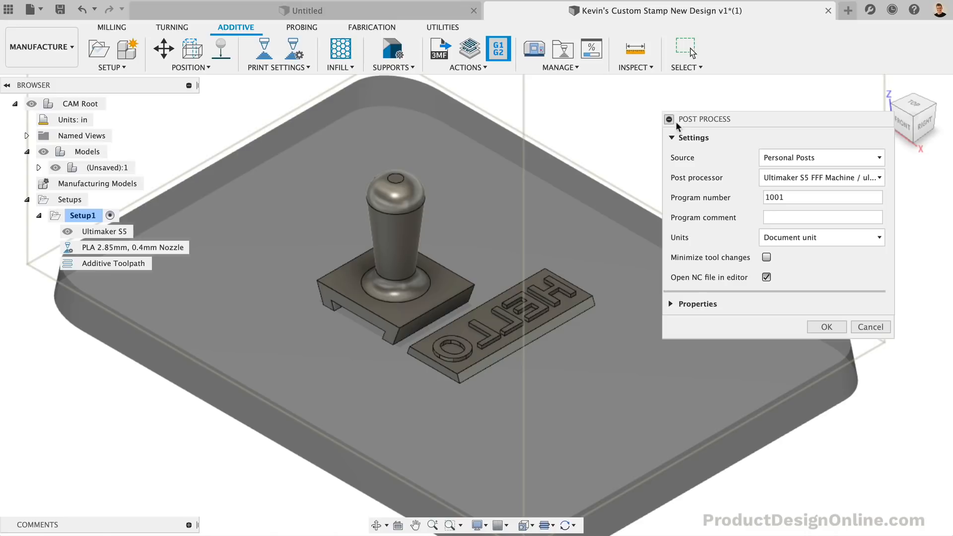
left_click(821, 157)
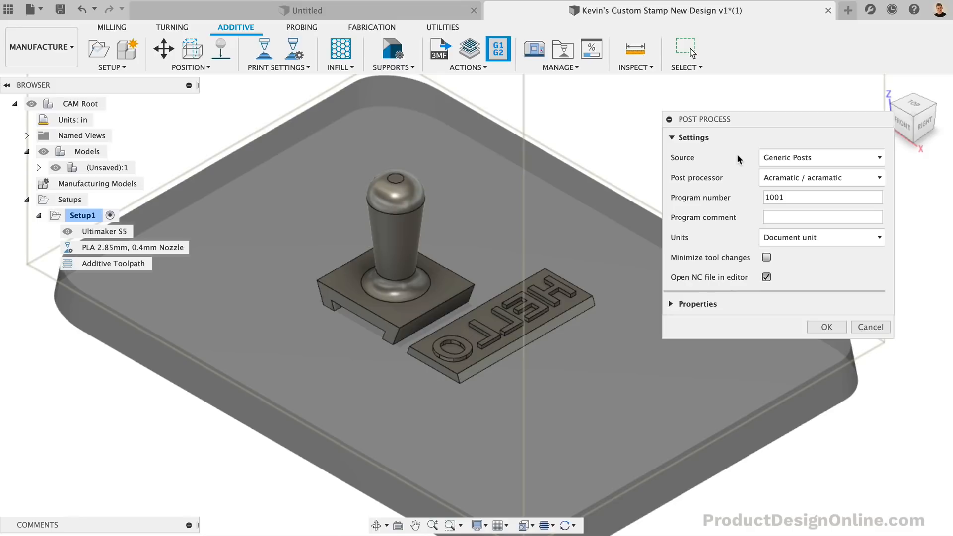
mouse_move(820, 177)
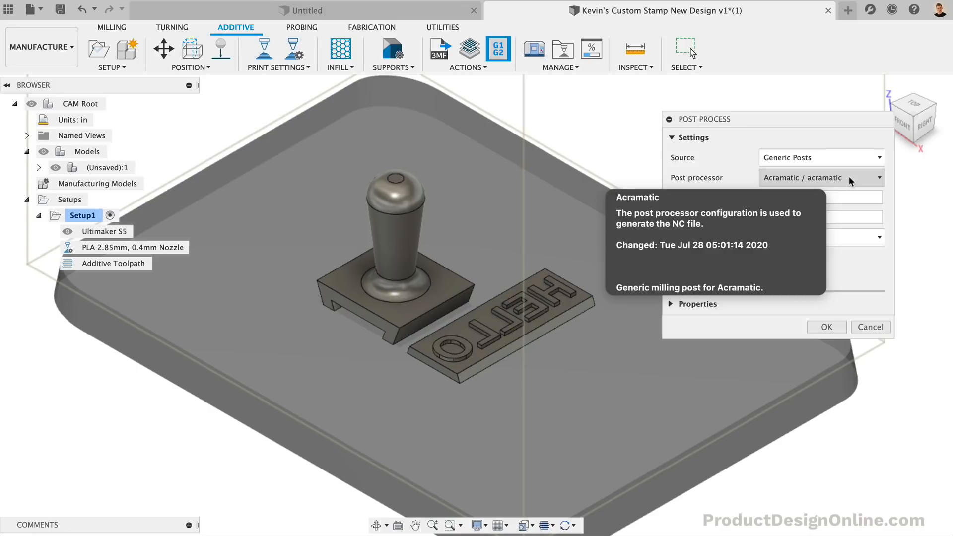
left_click(881, 177)
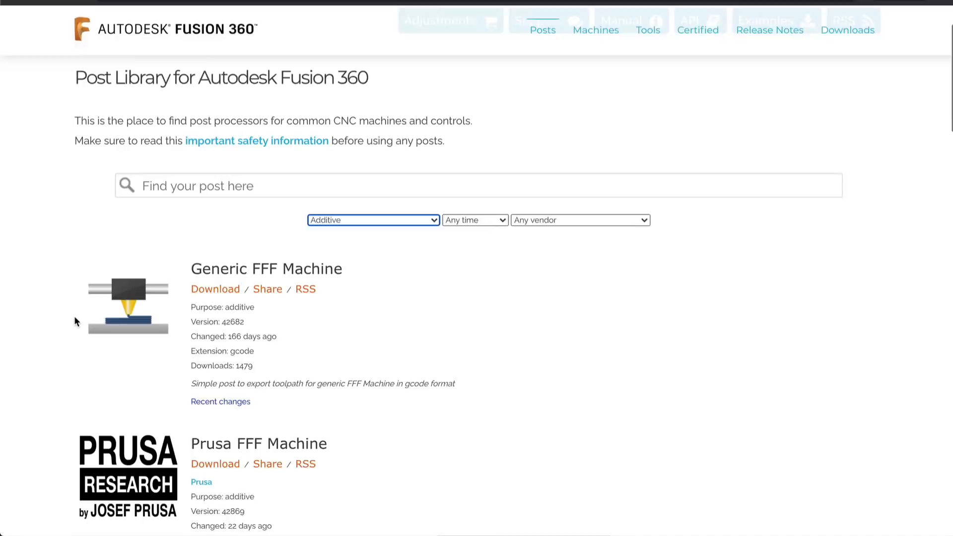
Scroll the Post Library's additive list to find the Generic FFF Machine post.
scroll("down", 3)
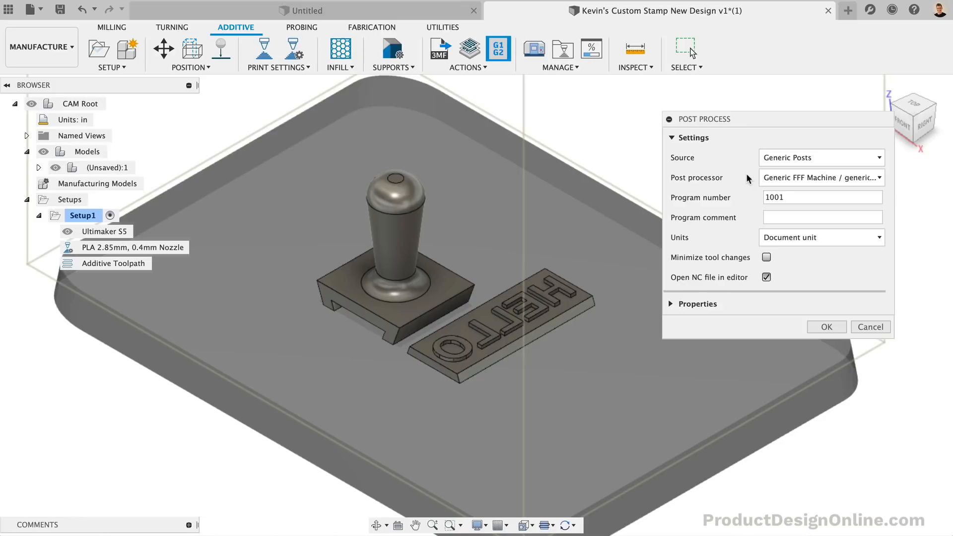
Post-process with the personal Ultimaker S5 post and save Stamp.gcode to the Desktop.
left_click(820, 157)
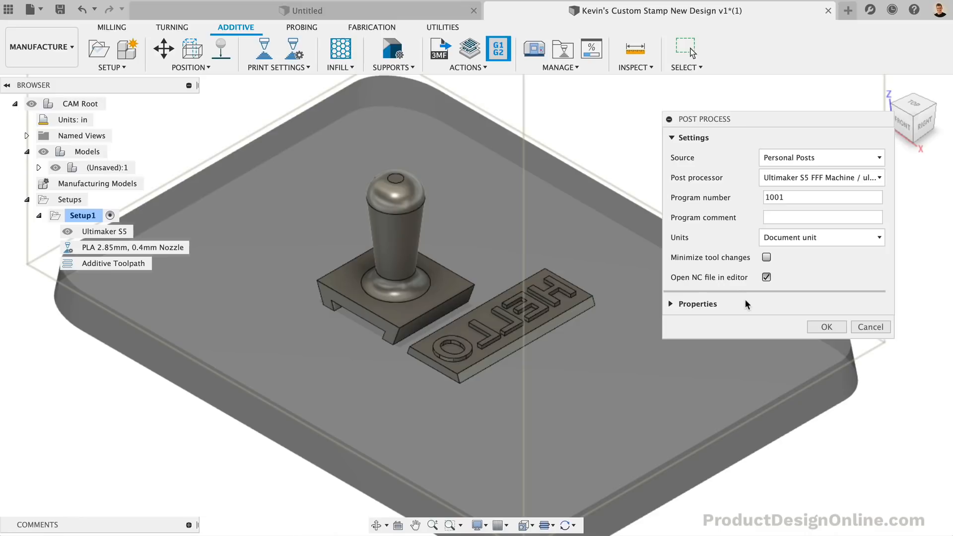
mouse_move(690, 284)
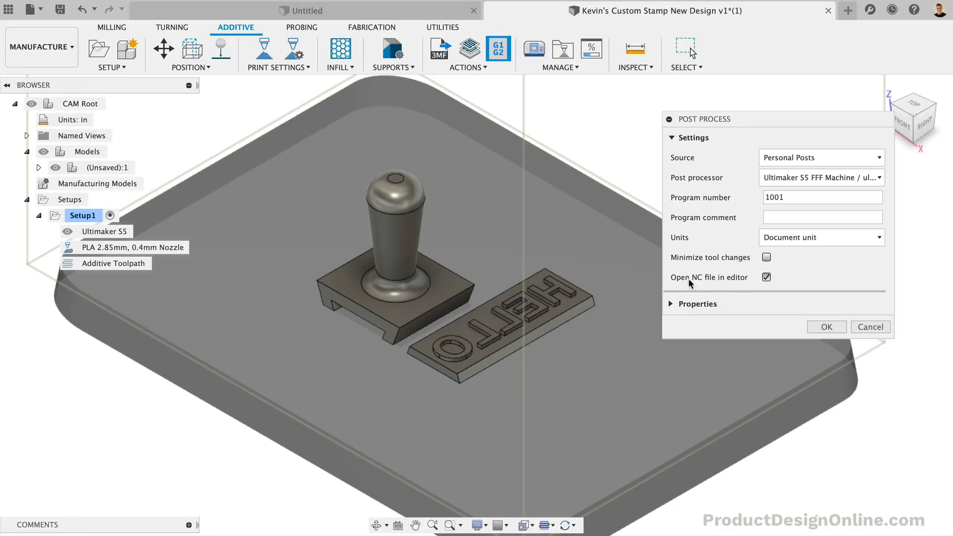
left_click(765, 276)
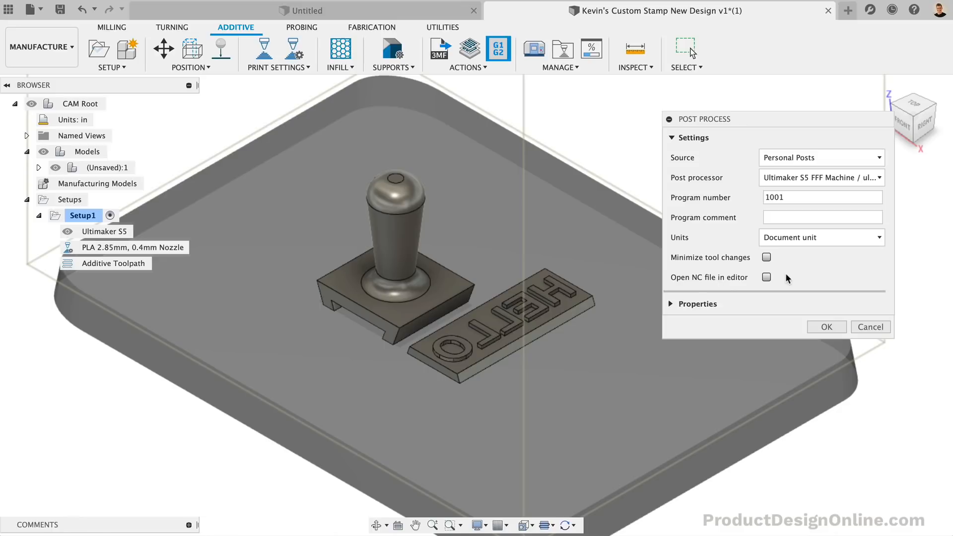
mouse_move(789, 277)
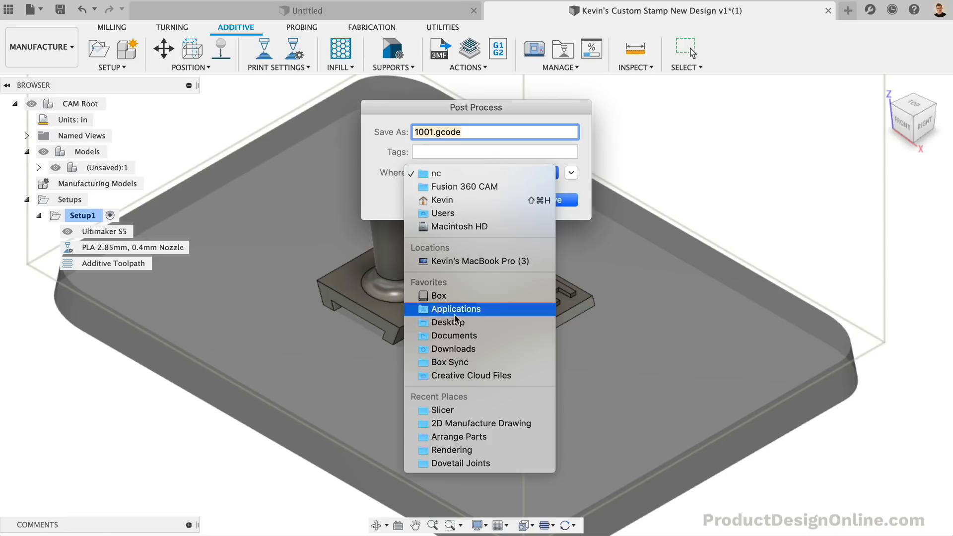
left_click(447, 322)
type("Stamp")
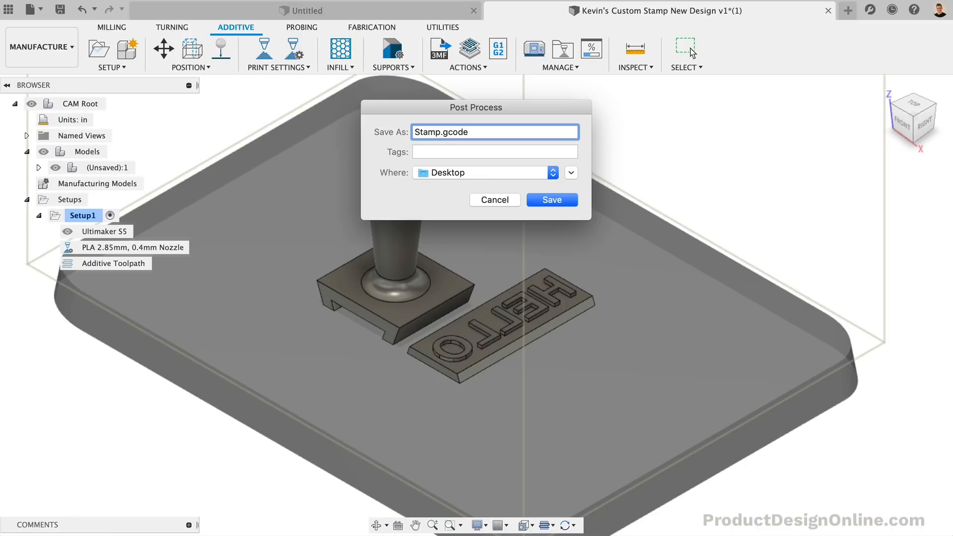
left_click(550, 200)
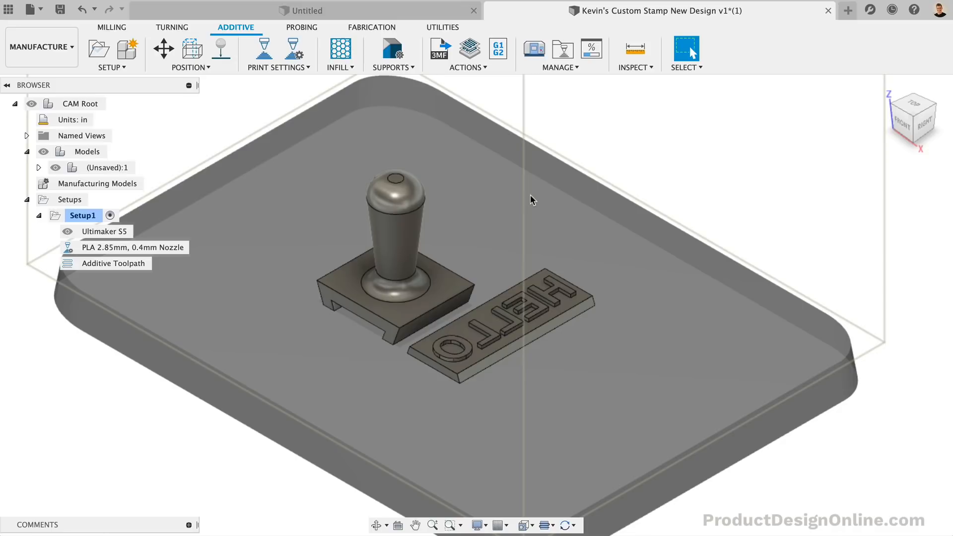
mouse_move(626, 137)
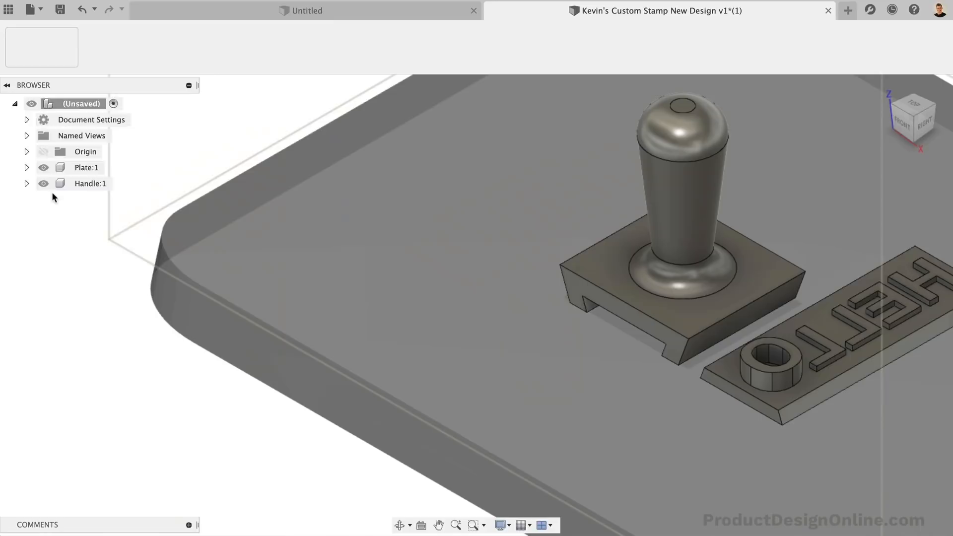
Switch back to the Manufacture workspace, where the stamp toolpath is regenerating.
left_click(38, 47)
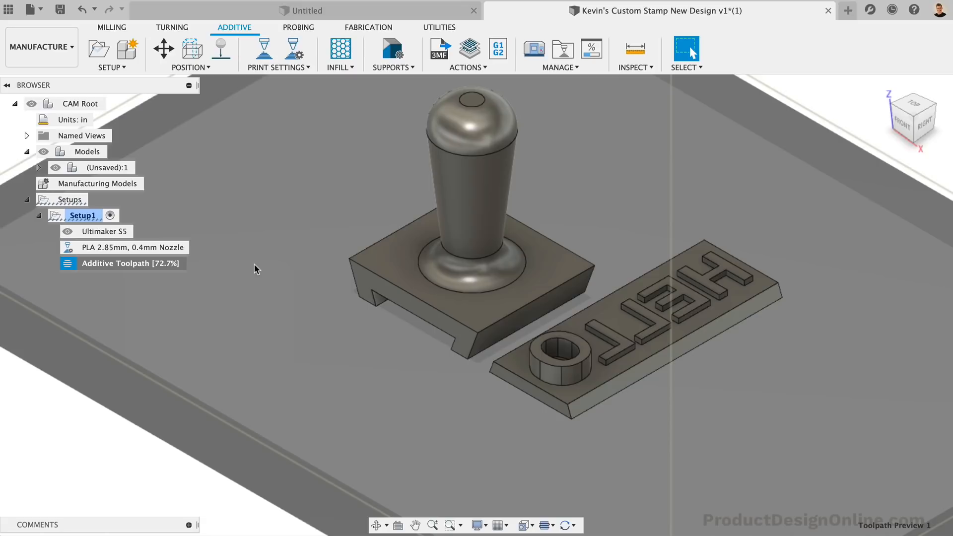
Clear the selection while the additive toolpath finishes regenerating.
left_click(392, 51)
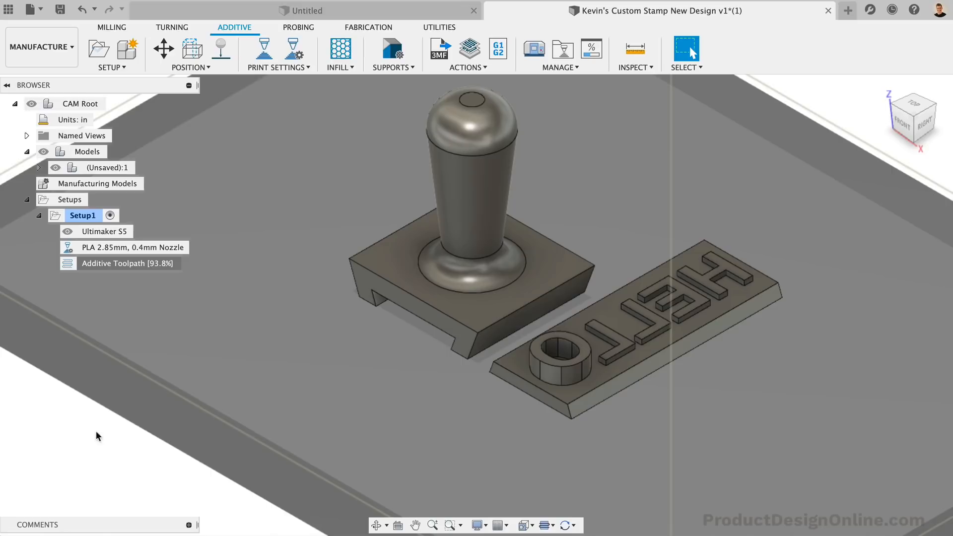
mouse_move(260, 211)
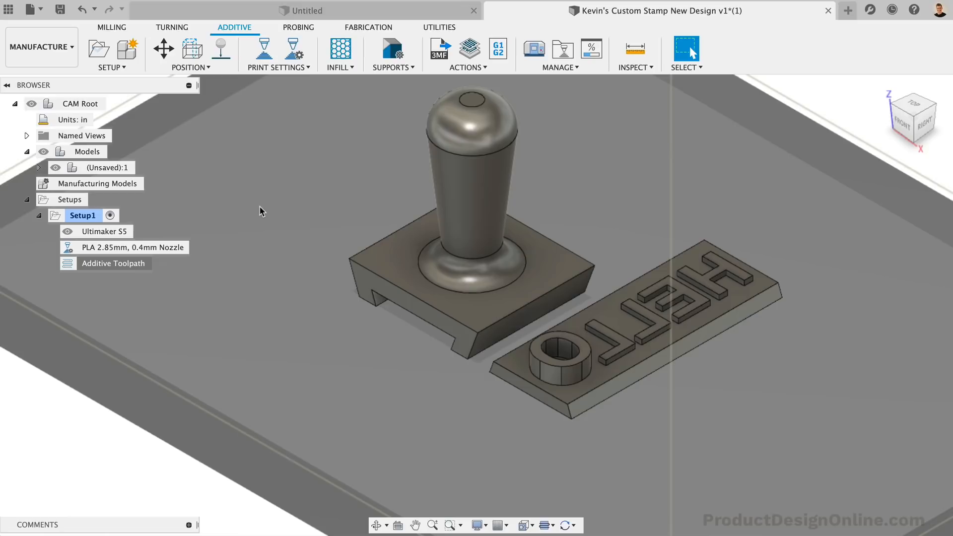
mouse_move(532, 48)
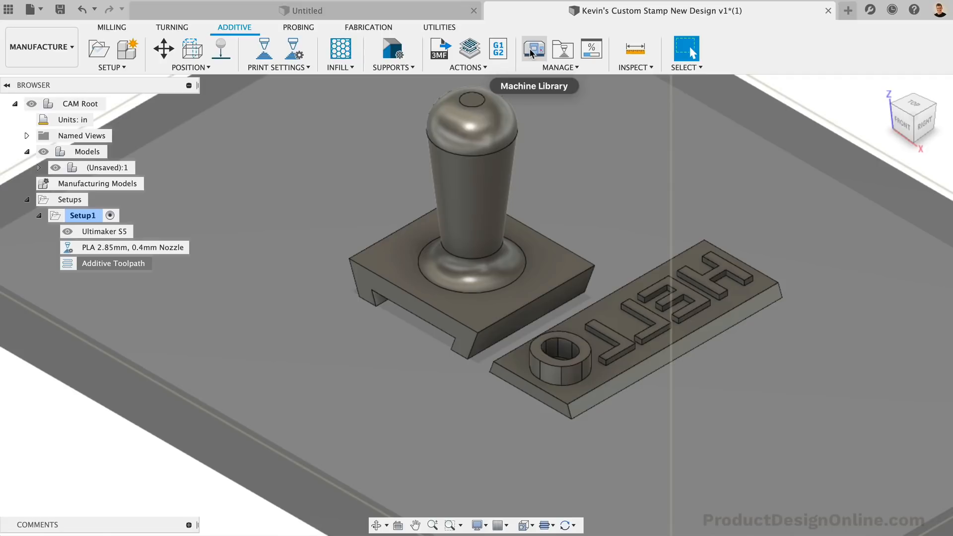
Copy the additive Autodesk Generic FFF Machine to Local and edit it as Kevin's Ultimaker.
left_click(533, 49)
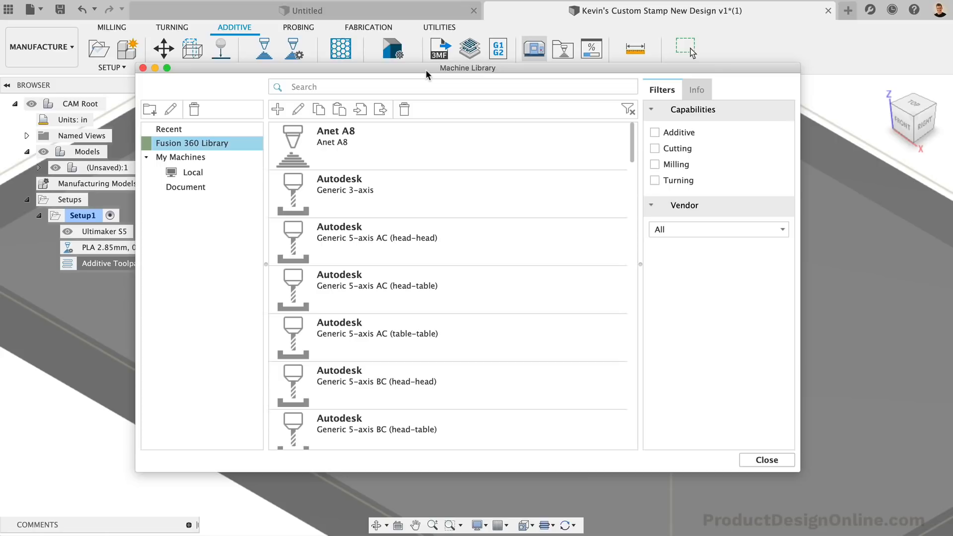
left_click(655, 132)
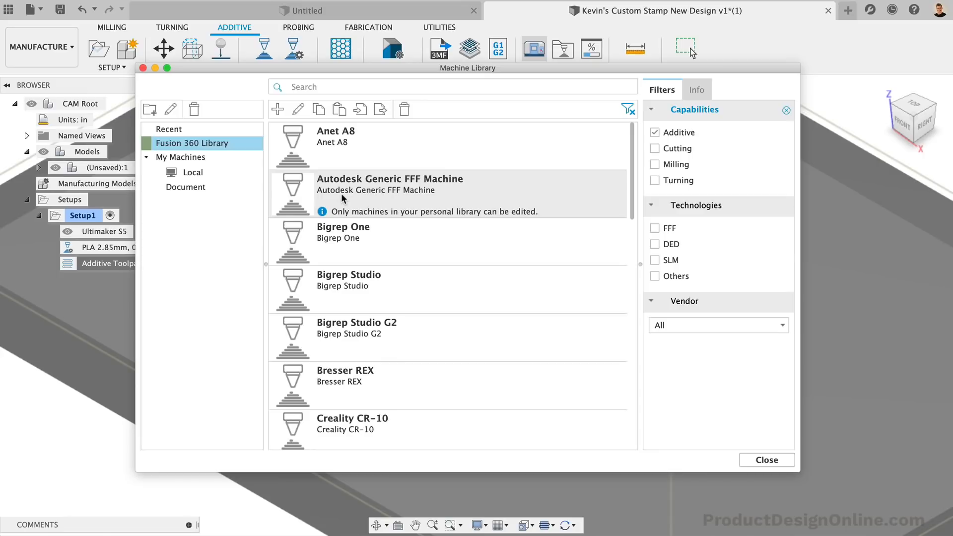
left_click(389, 178)
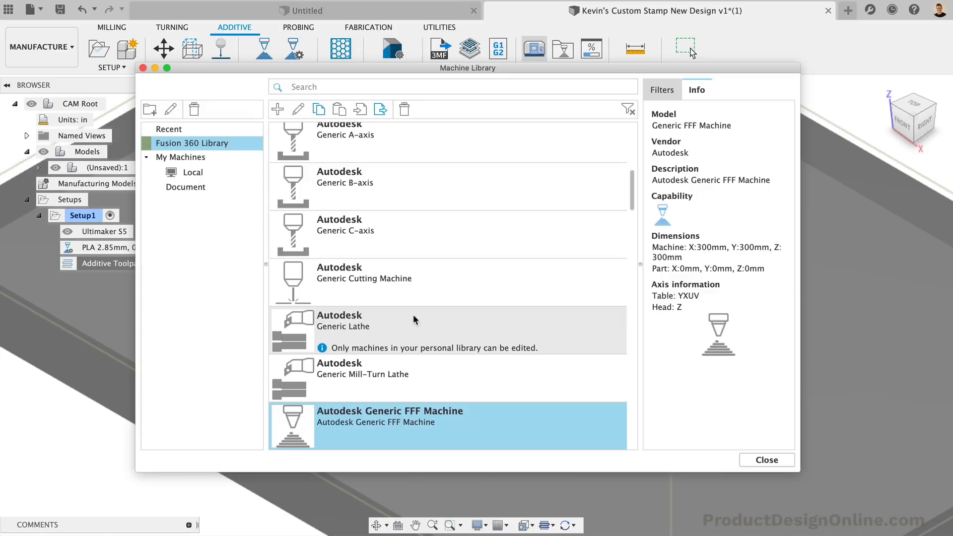
left_click(192, 172)
type("Kevin's Ultimaker")
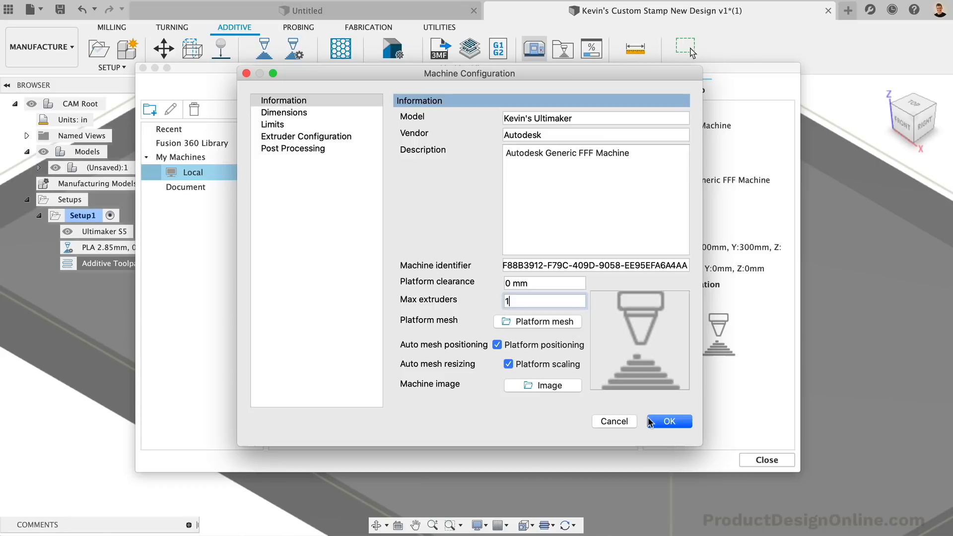
Confirm the new machine information and review its dimension and extruder settings.
left_click(669, 420)
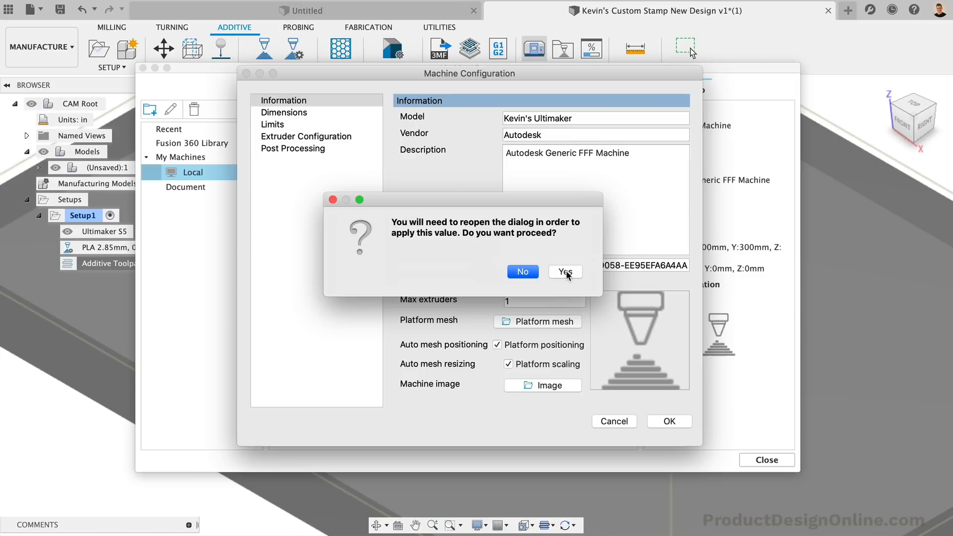
left_click(565, 272)
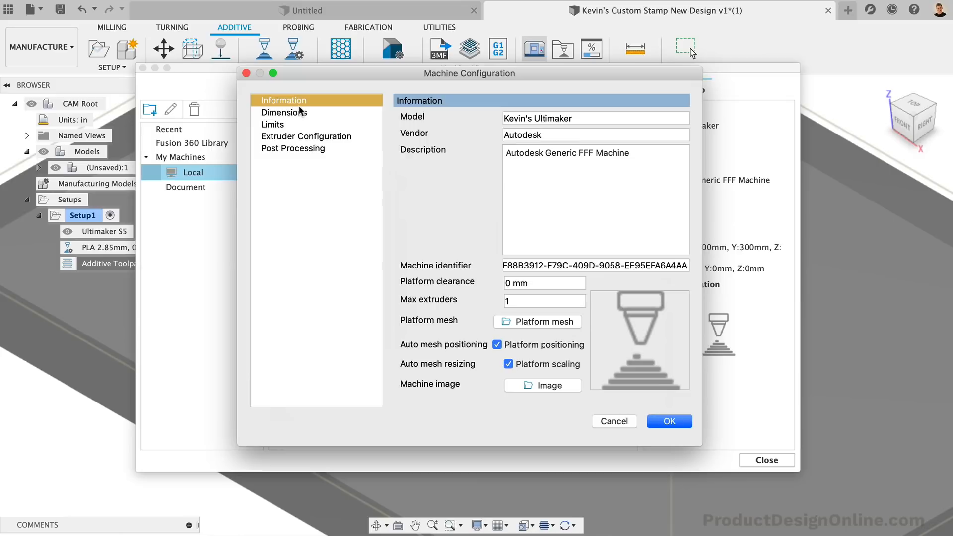
left_click(284, 112)
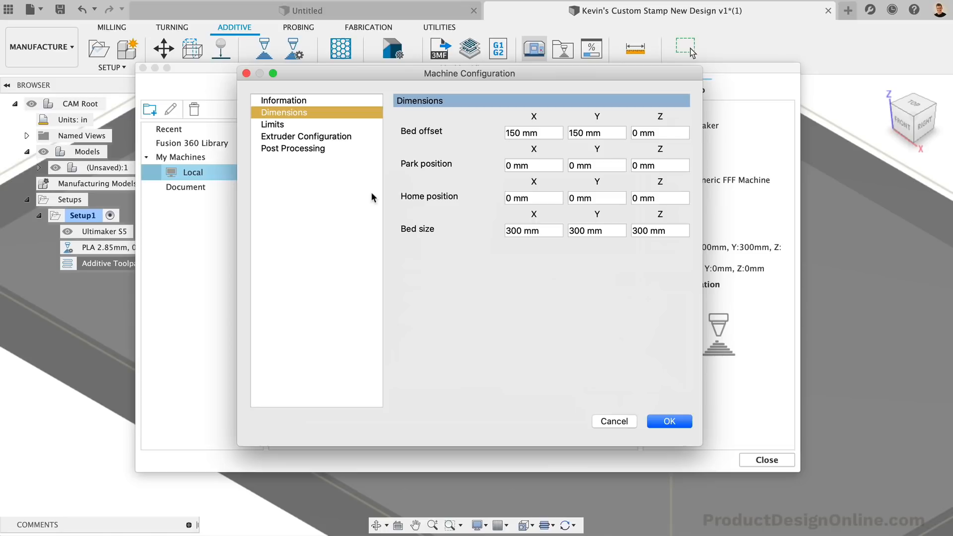
left_click(306, 136)
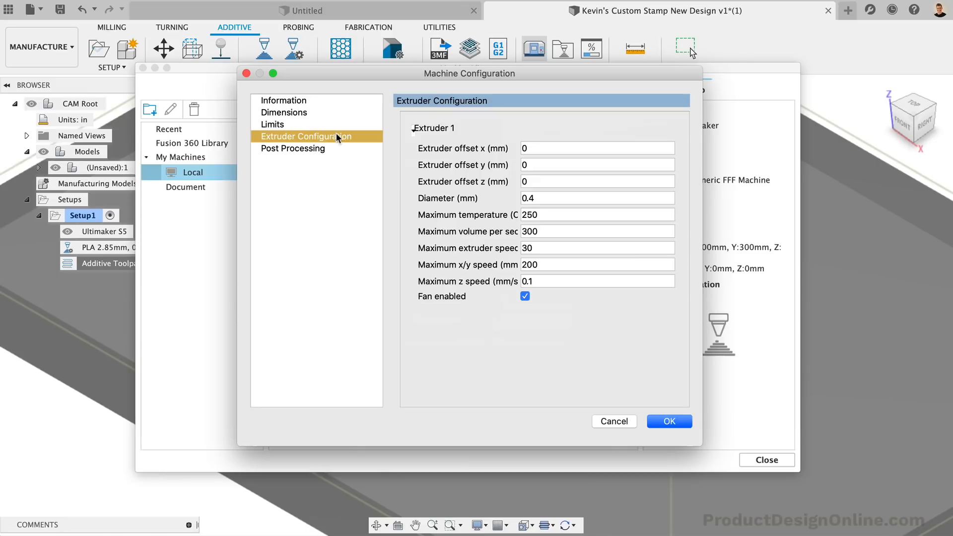
Assign generic fff machine.cps as the post processor and save the machine profile.
left_click(292, 148)
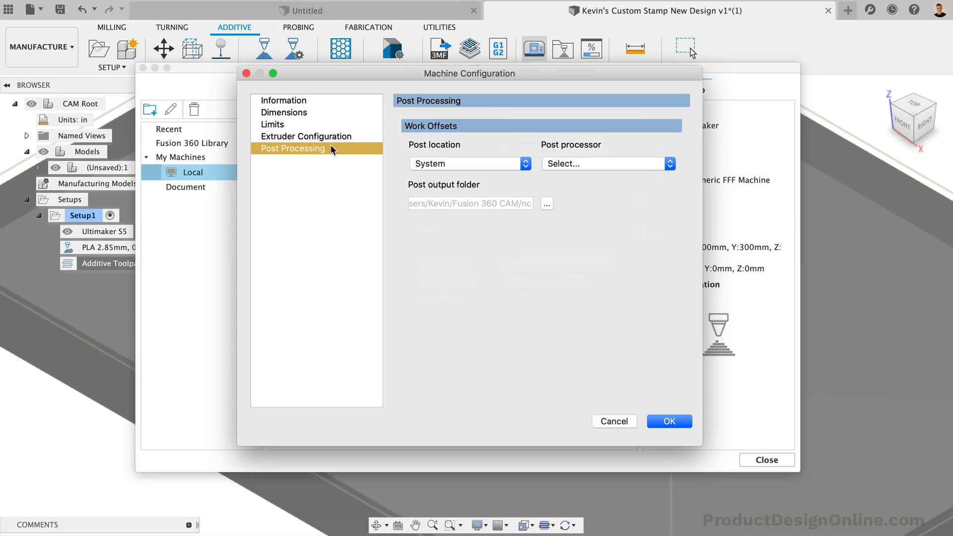
left_click(607, 163)
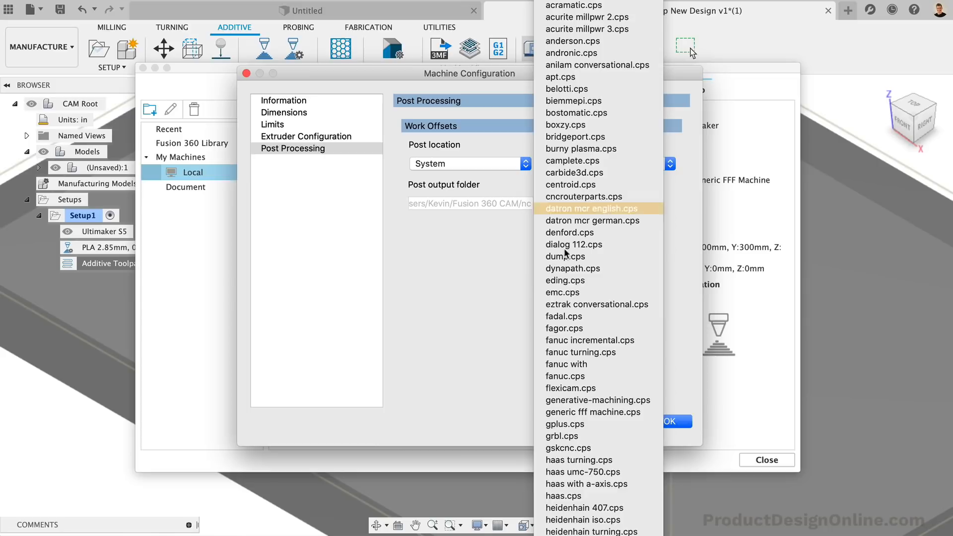
left_click(593, 411)
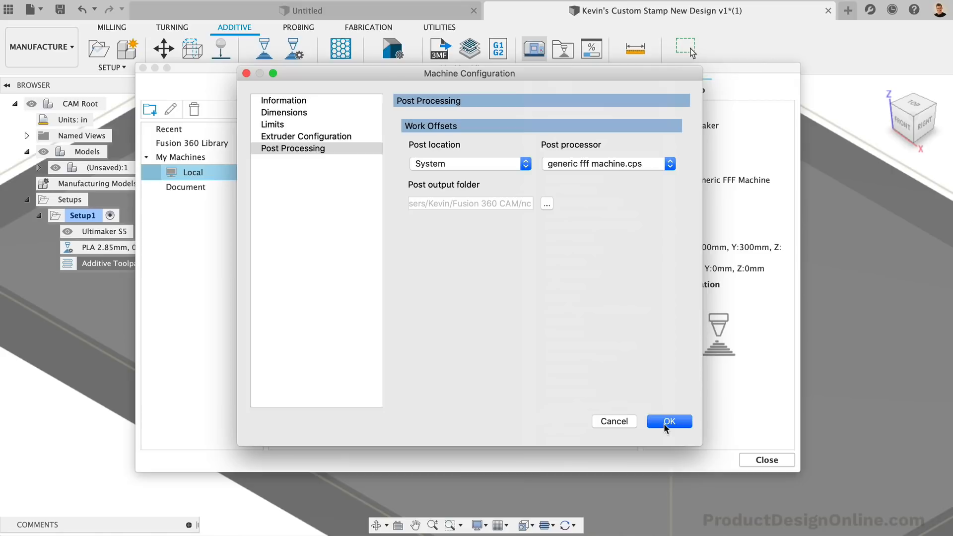
left_click(668, 421)
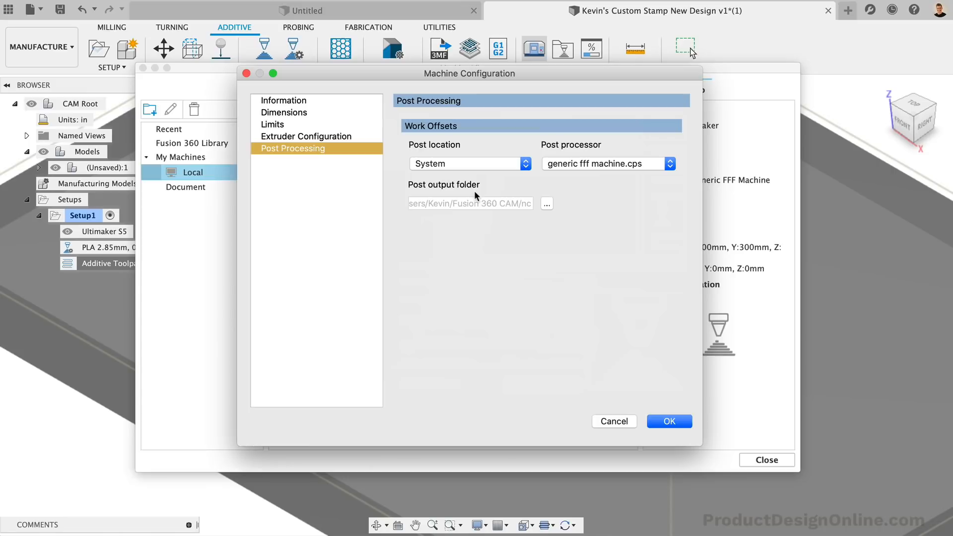
left_click(668, 421)
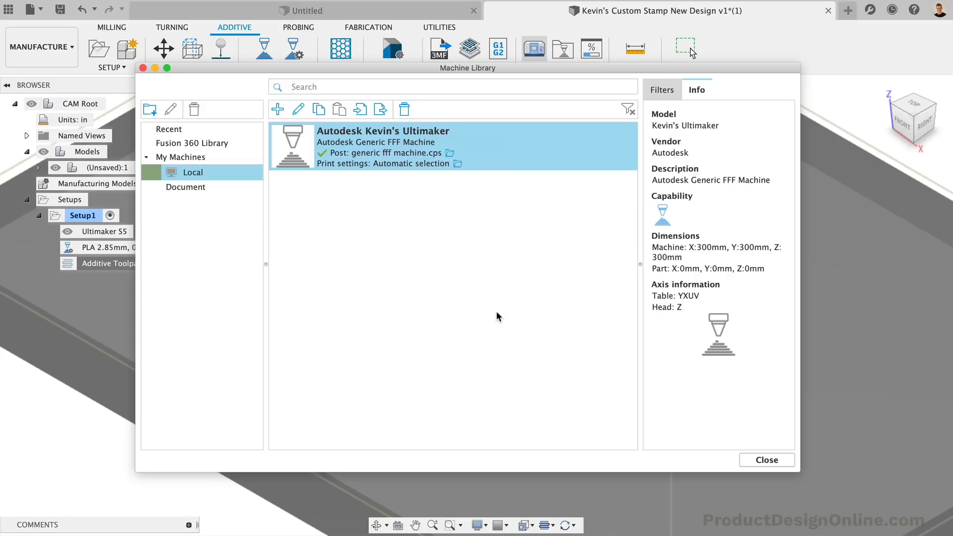
Simulate the additive toolpath, playing the build from the first layer, then pause.
right_click(114, 262)
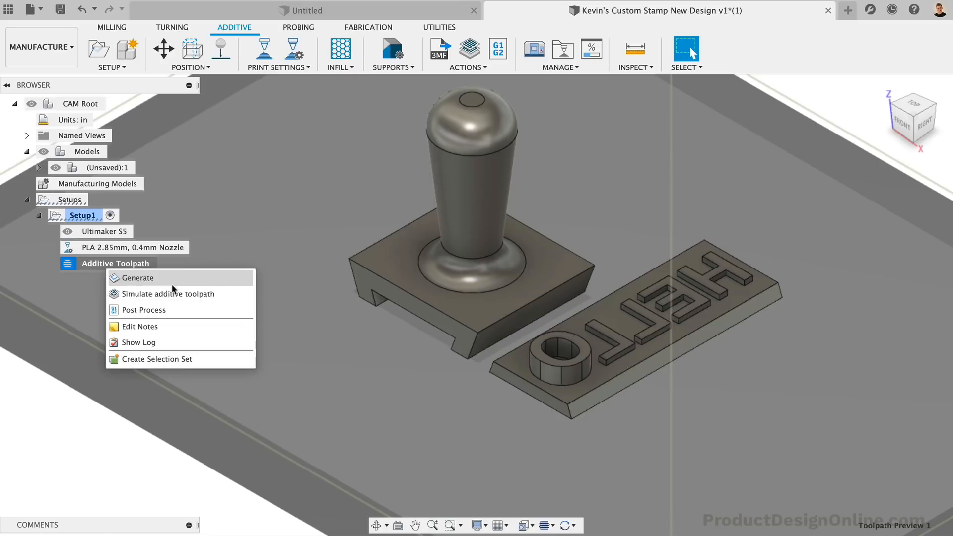
left_click(168, 293)
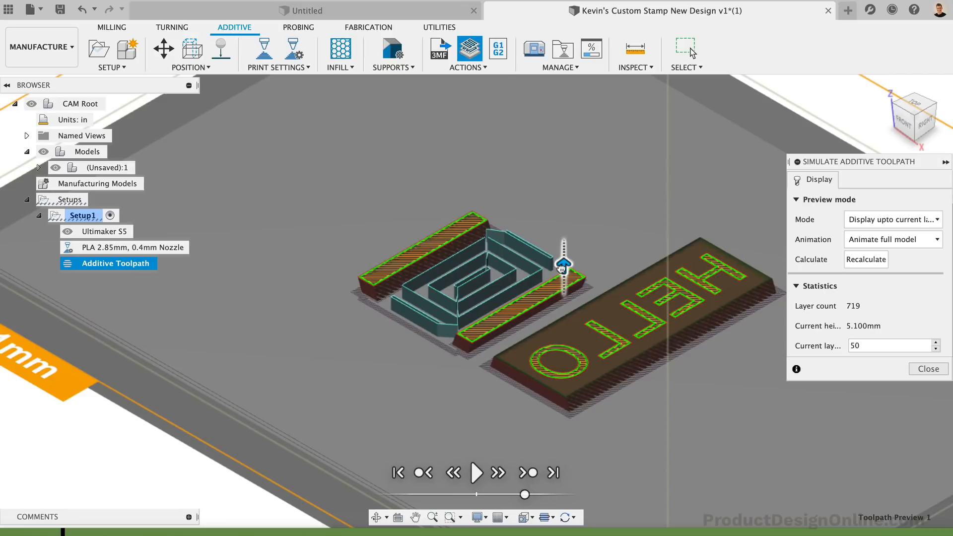
left_click(476, 472)
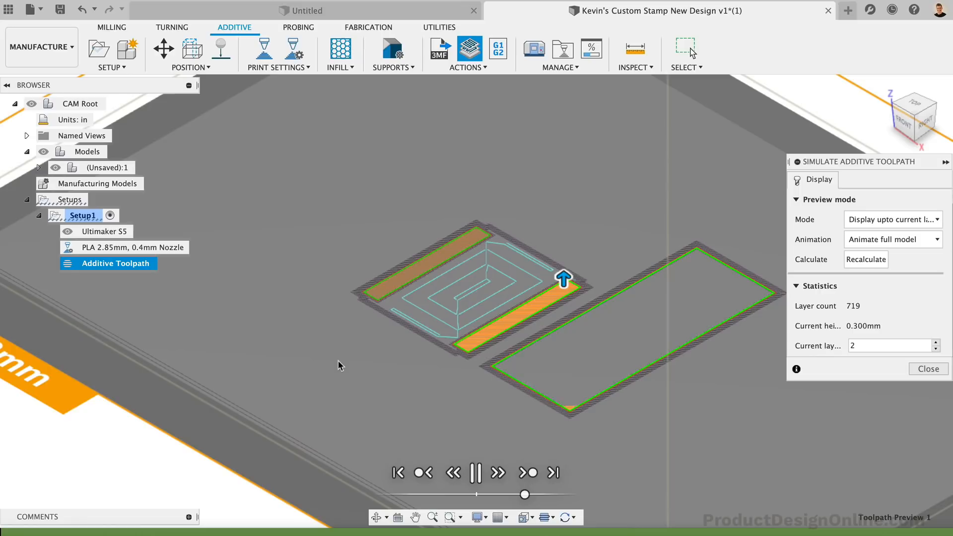
left_click(527, 473)
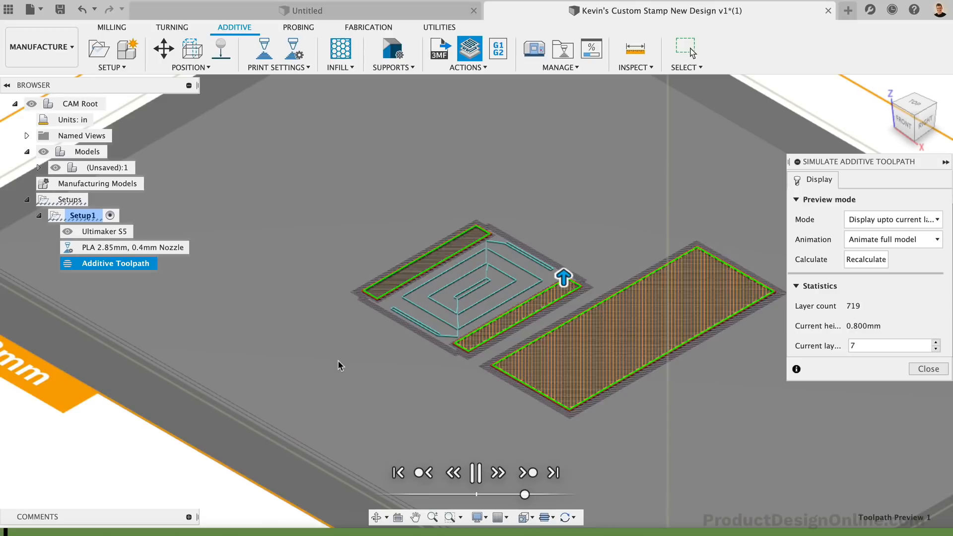
left_click(475, 472)
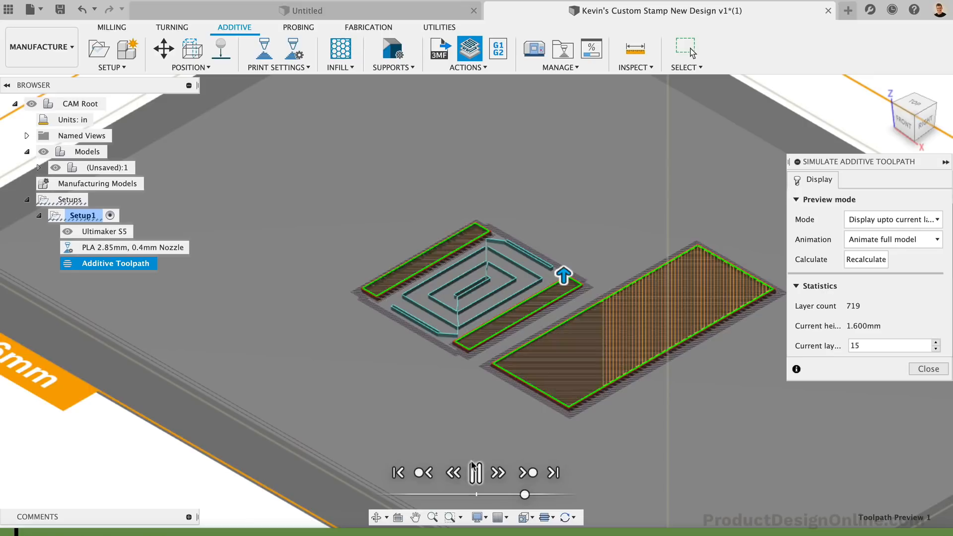